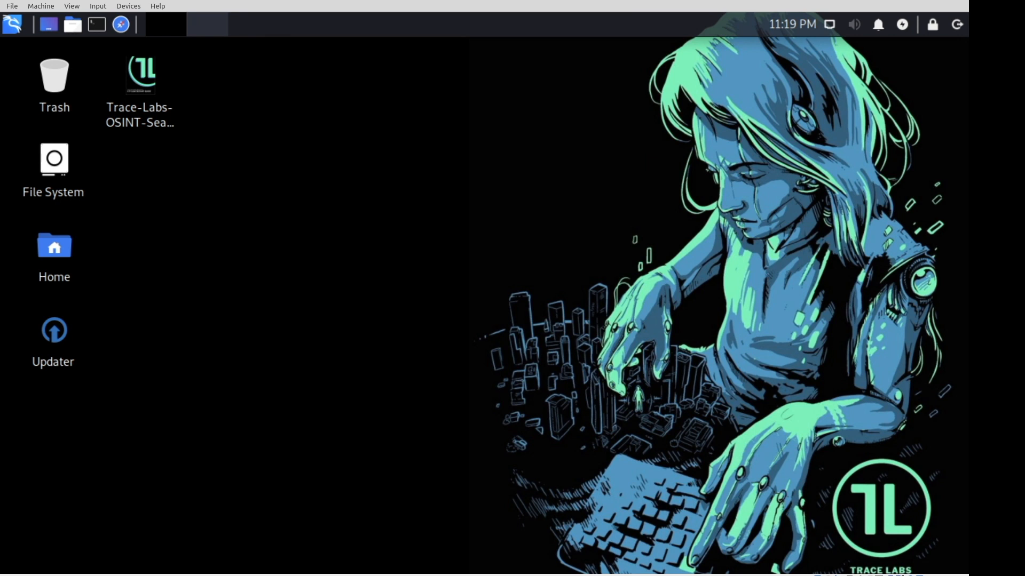
mouse_move(638, 365)
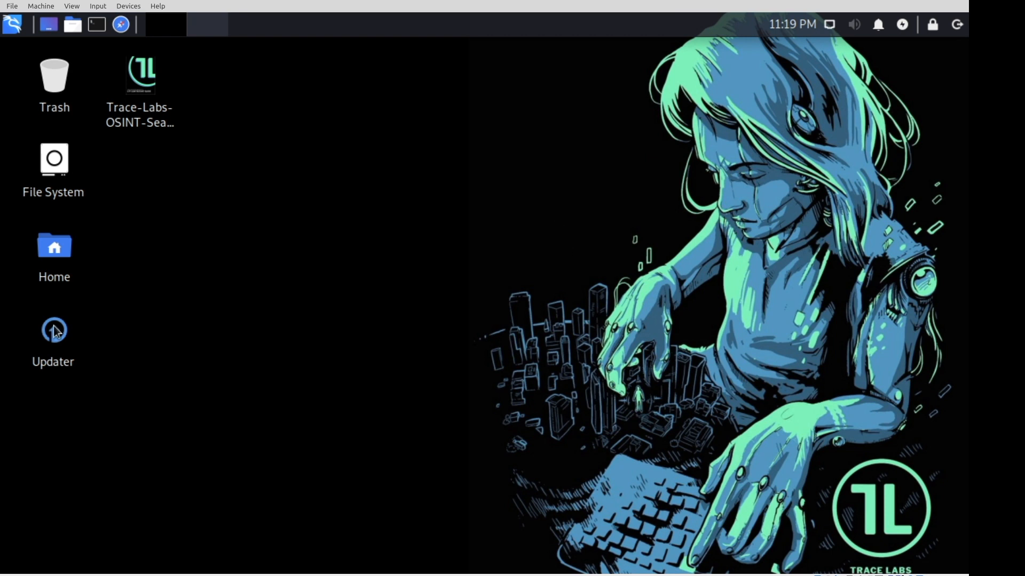
mouse_move(278, 247)
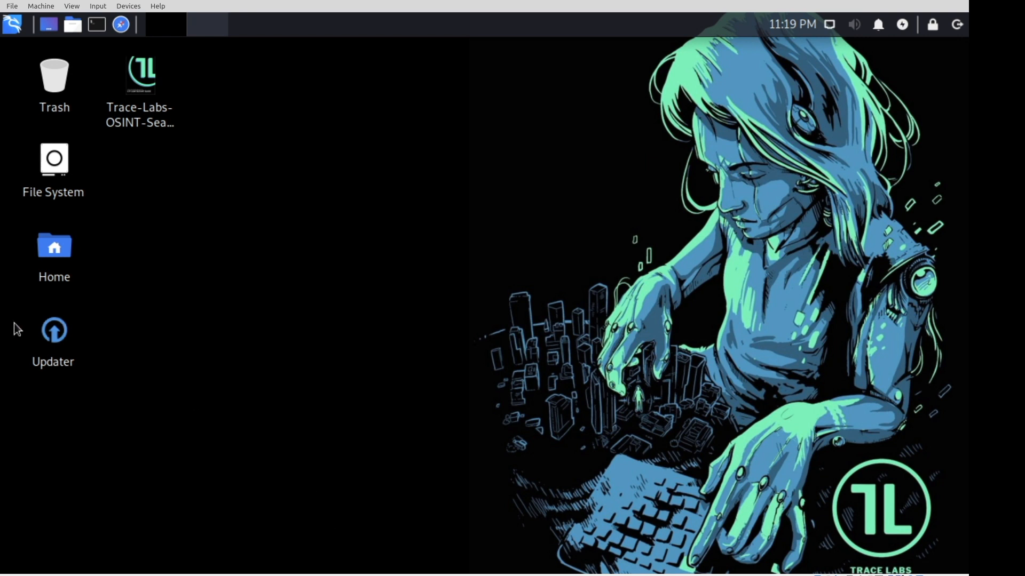
mouse_move(61, 331)
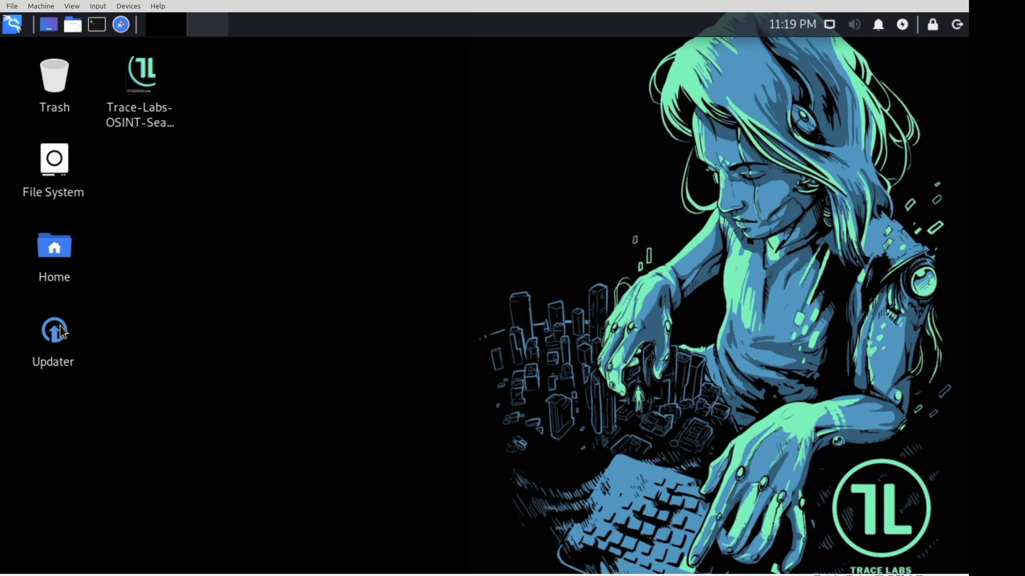
Launch the OSINT Updater from its desktop icon, which stops at the sudo password prompt
double_click(53, 329)
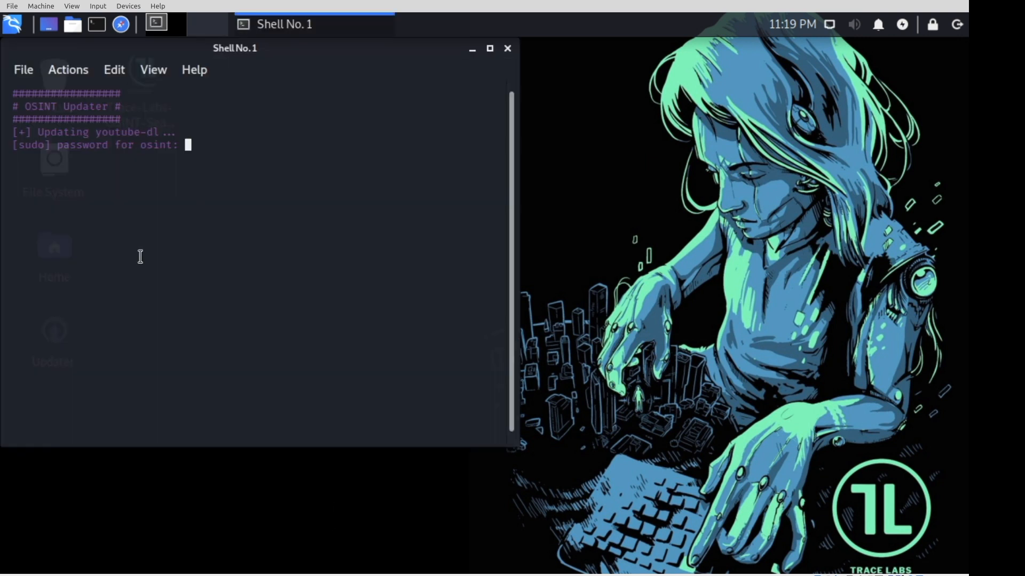
mouse_move(202, 213)
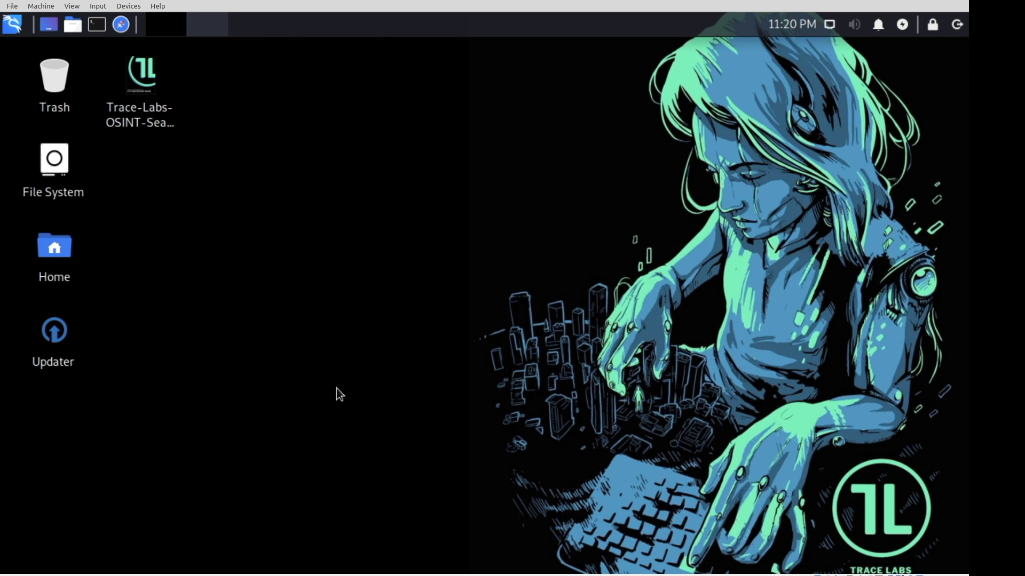
mouse_move(78, 340)
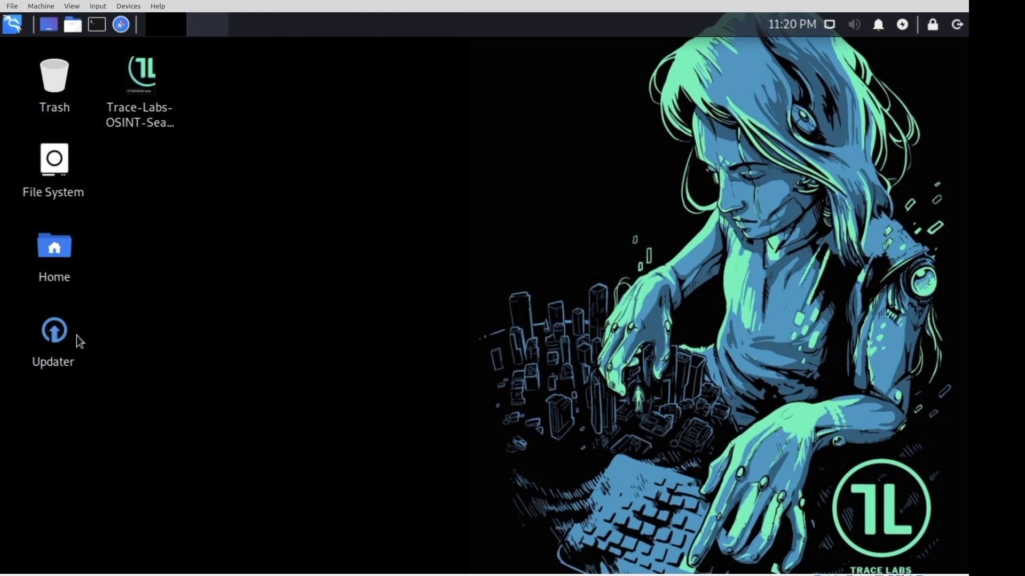
mouse_move(477, 276)
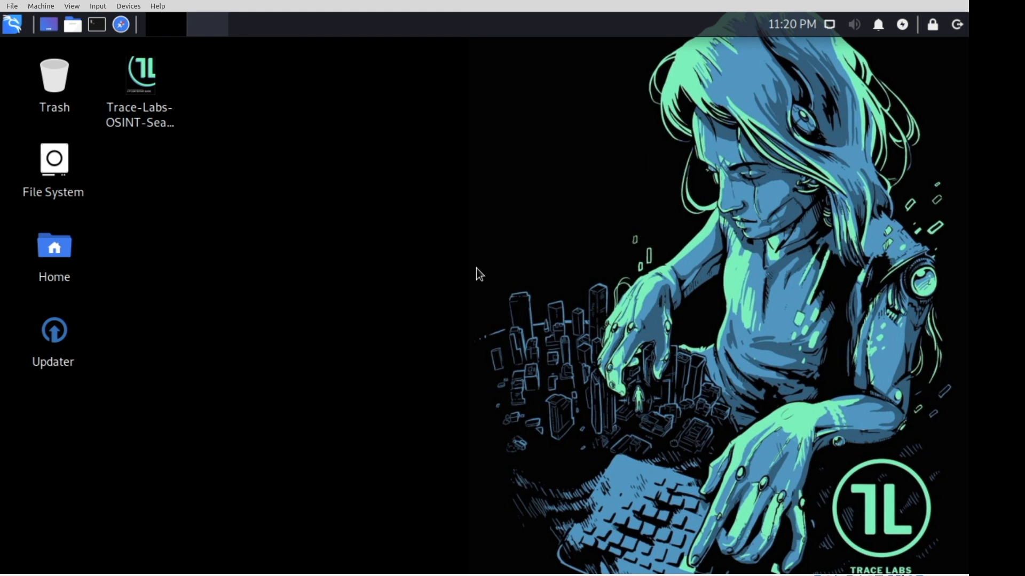
mouse_move(774, 192)
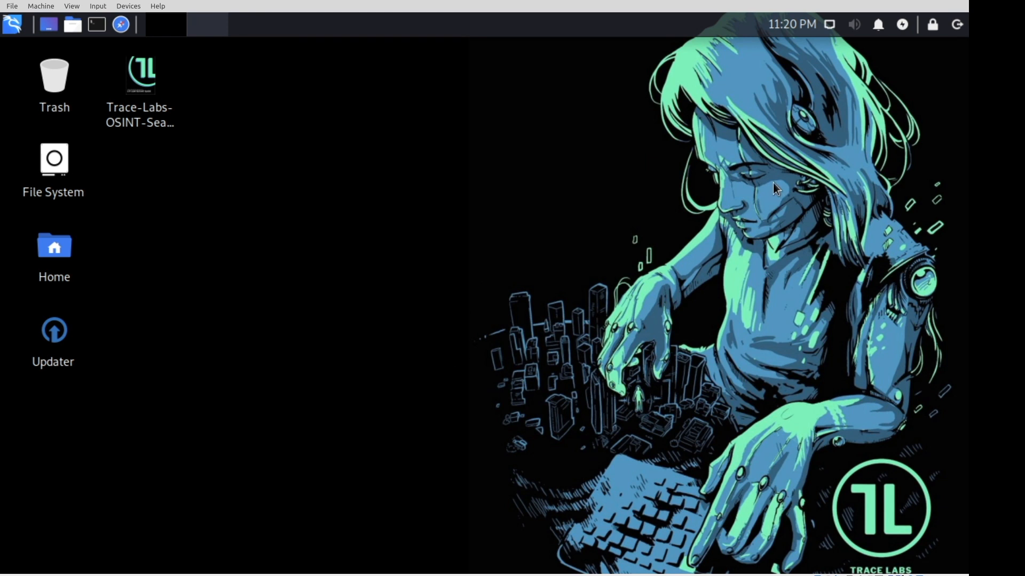
mouse_move(429, 296)
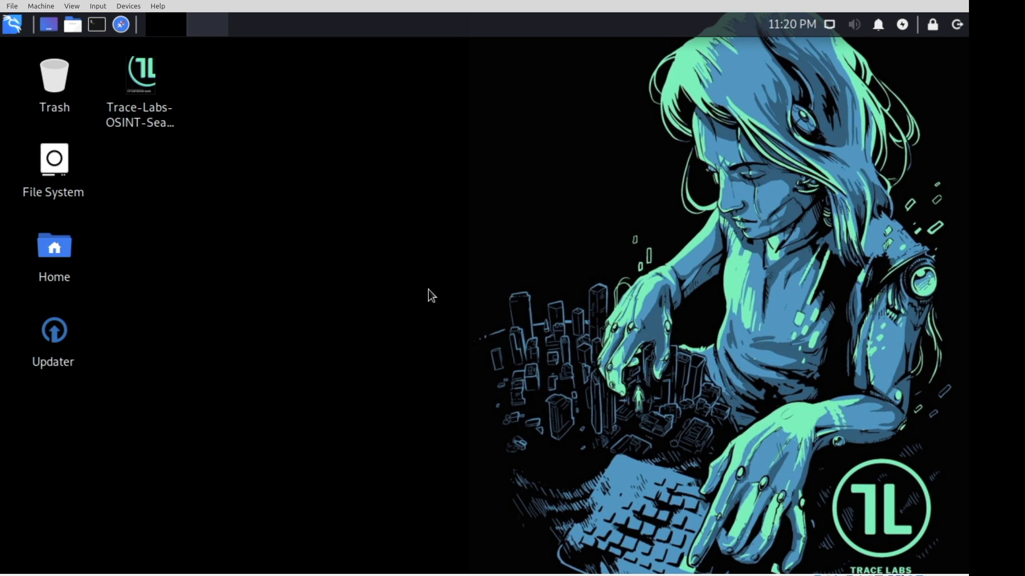
mouse_move(573, 345)
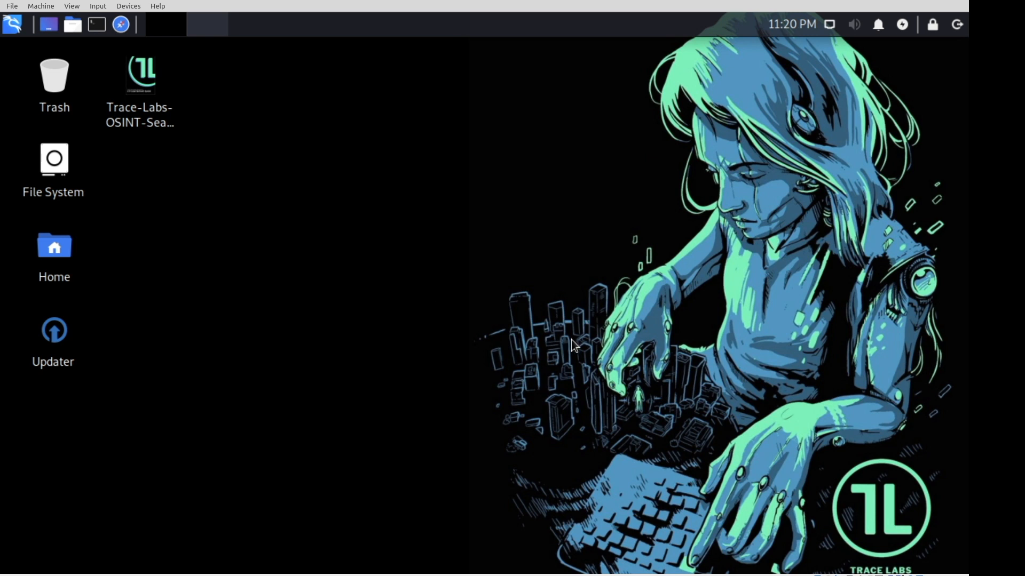
mouse_move(568, 423)
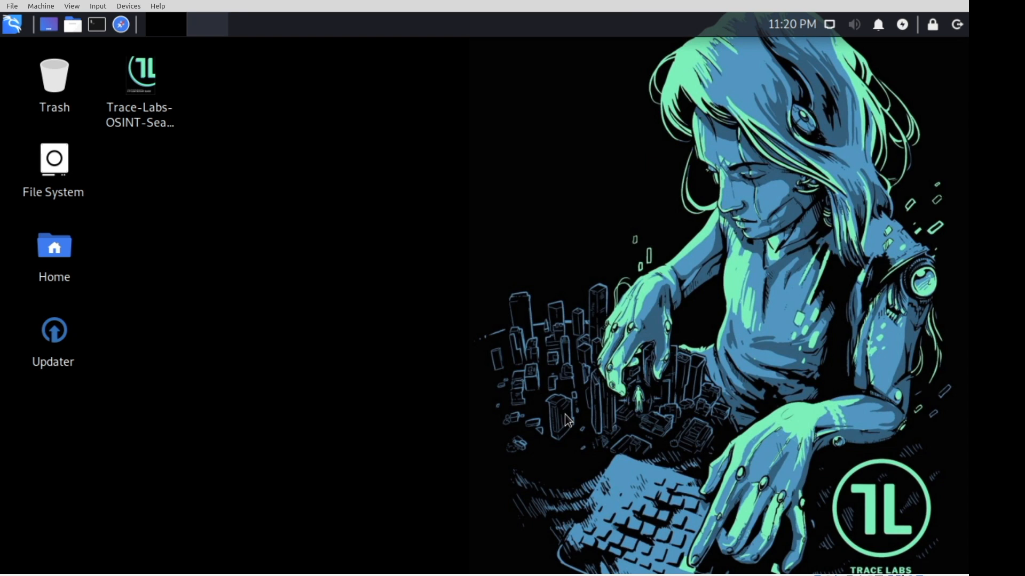
mouse_move(405, 485)
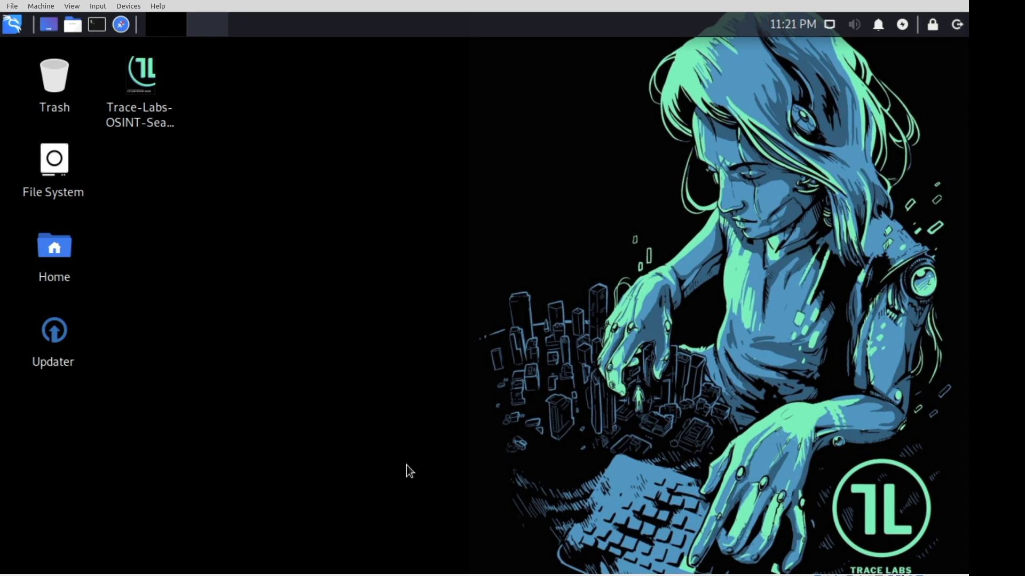
mouse_move(599, 420)
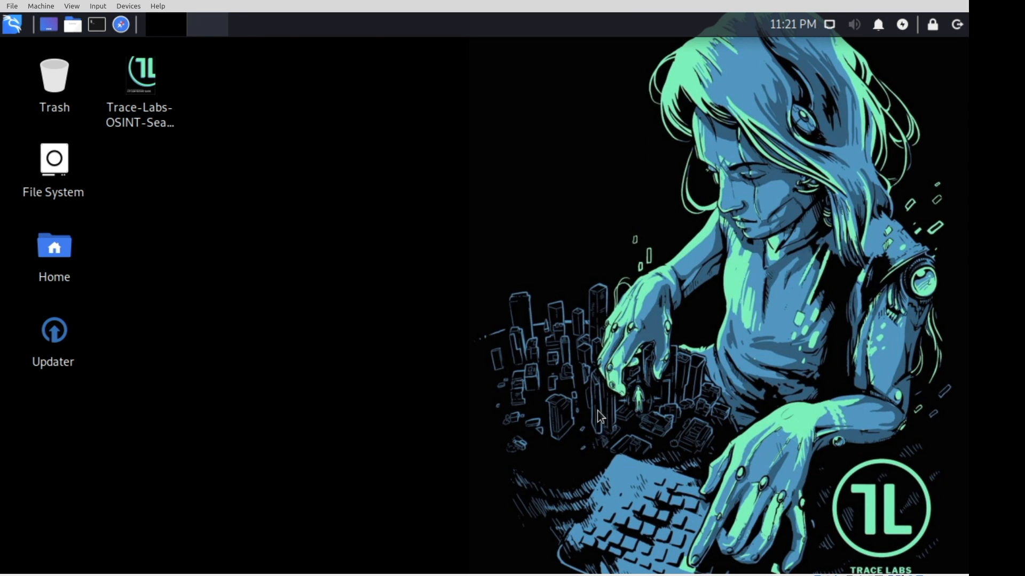
mouse_move(580, 221)
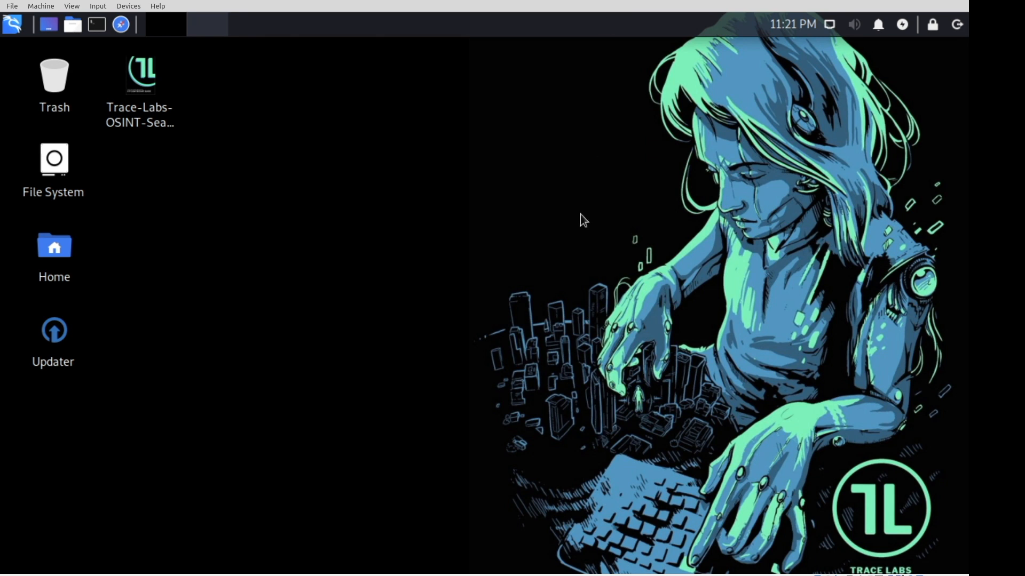
mouse_move(549, 194)
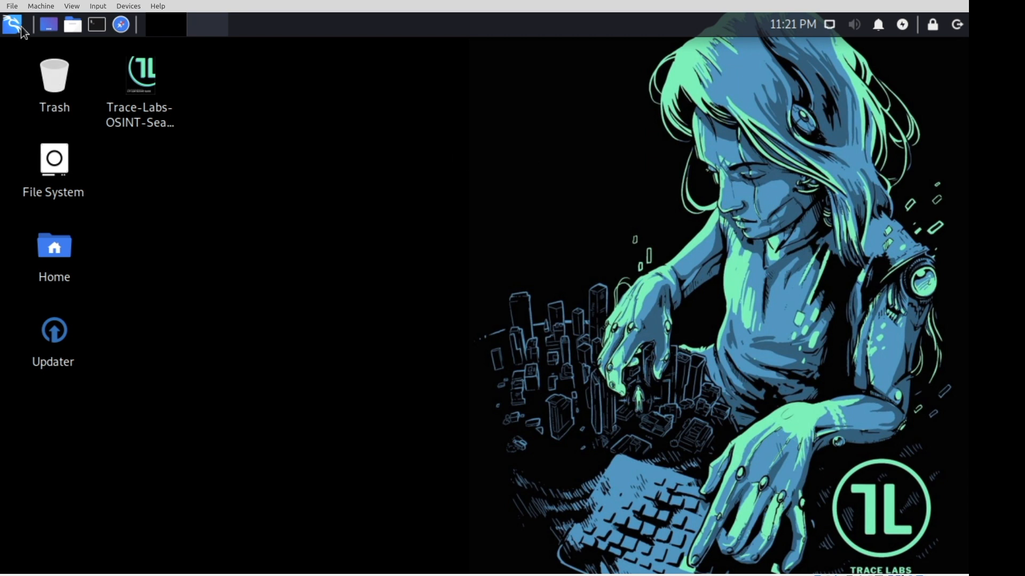
Open the Whisker menu to browse the Social Media, Usernames and Downloaders tool categories
left_click(13, 22)
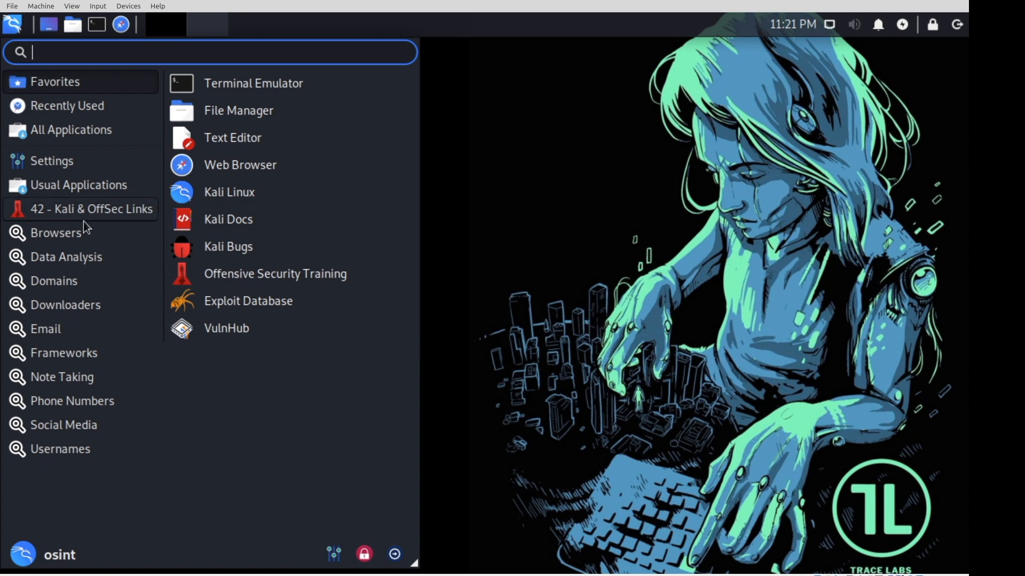
mouse_move(92, 296)
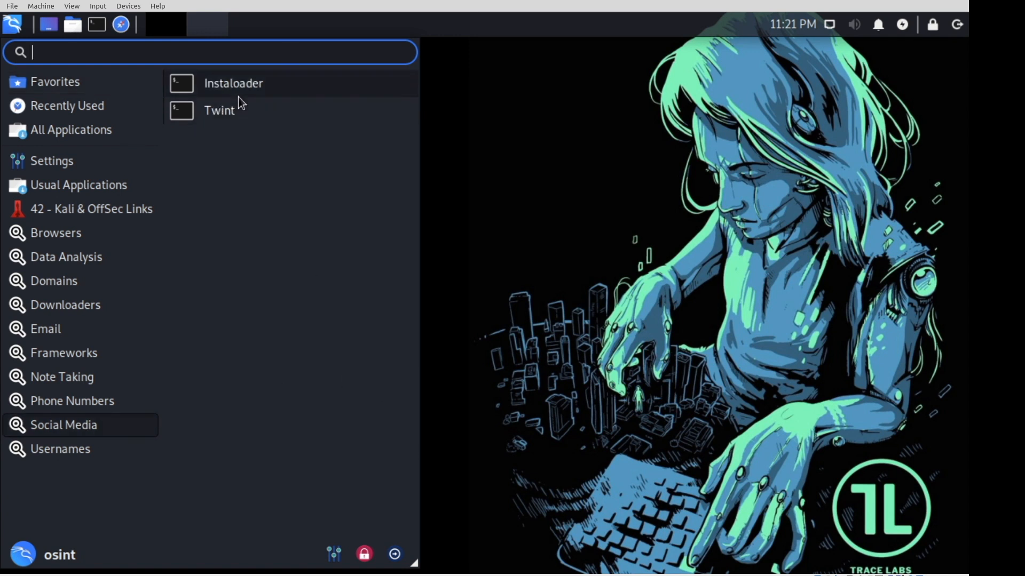
mouse_move(237, 97)
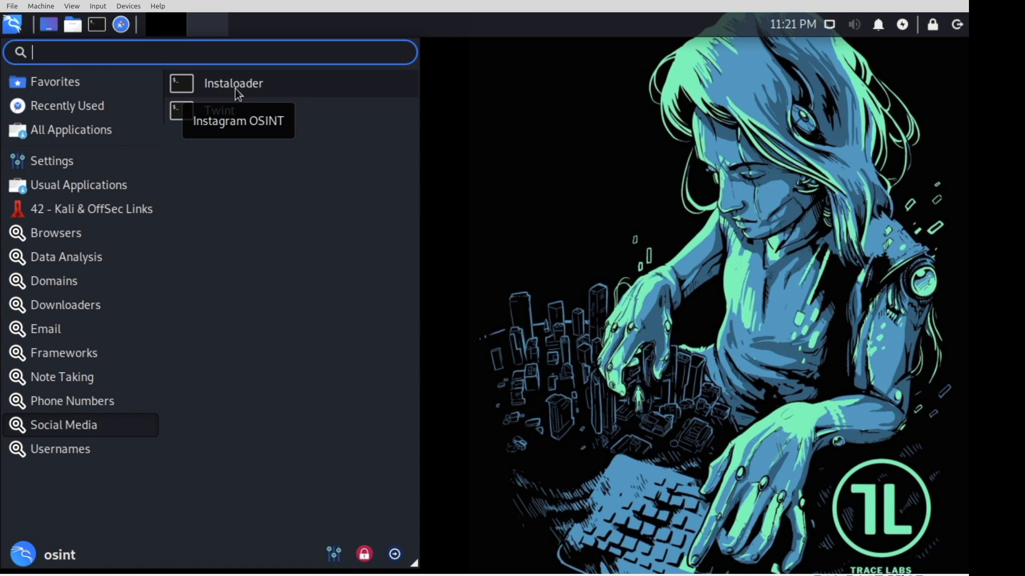
mouse_move(243, 112)
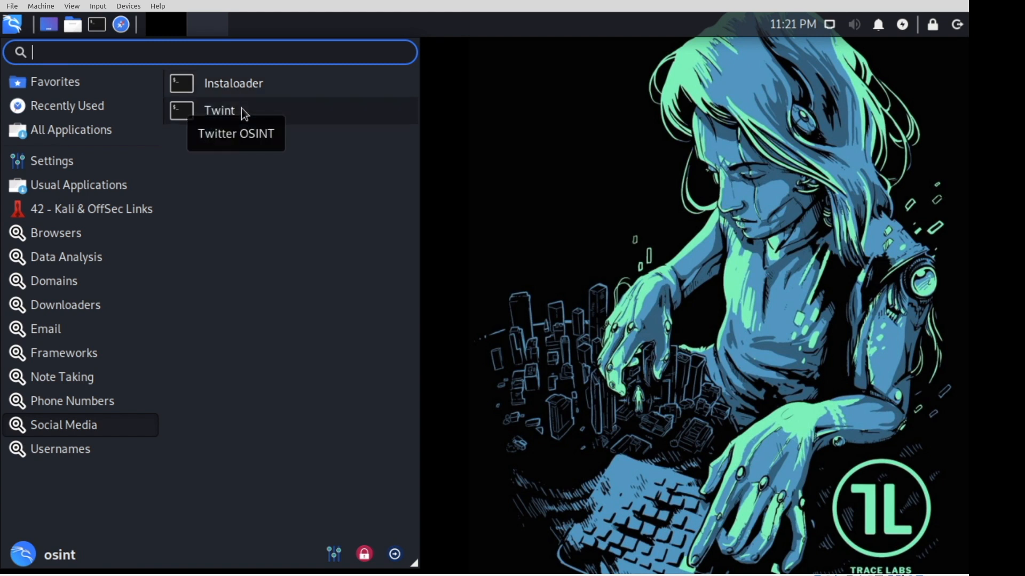
mouse_move(162, 449)
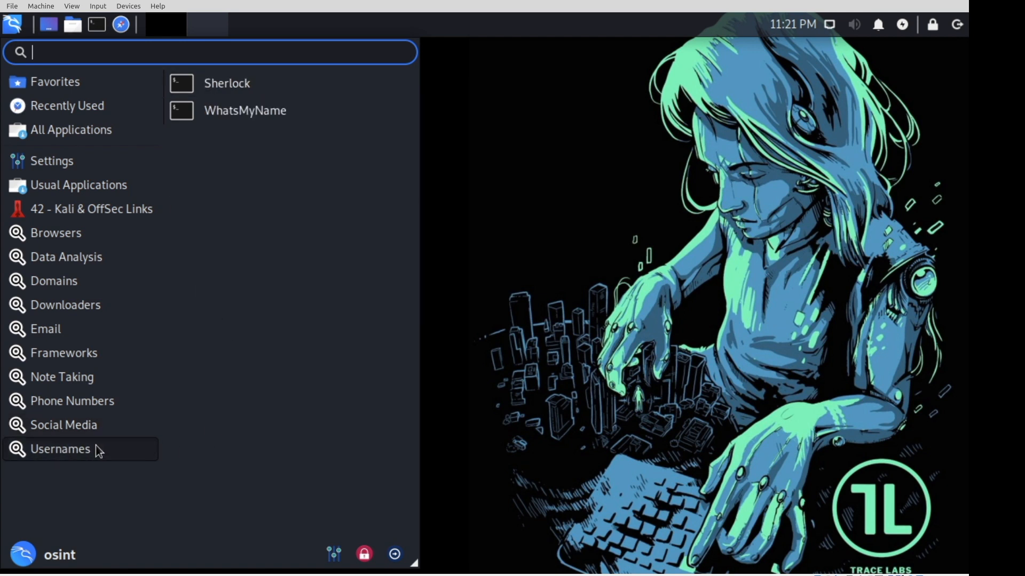
mouse_move(7, 386)
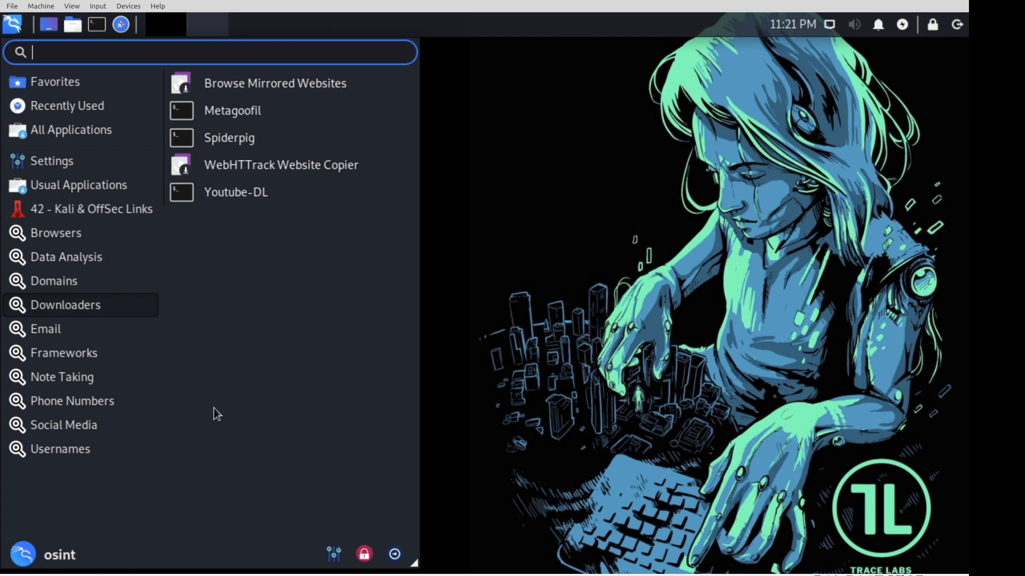
mouse_move(335, 432)
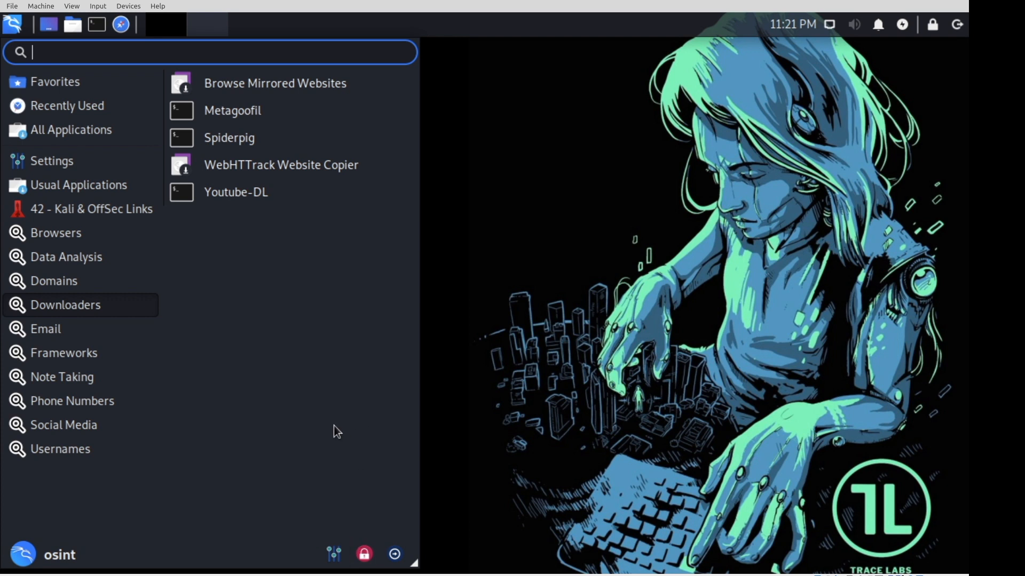
mouse_move(65, 466)
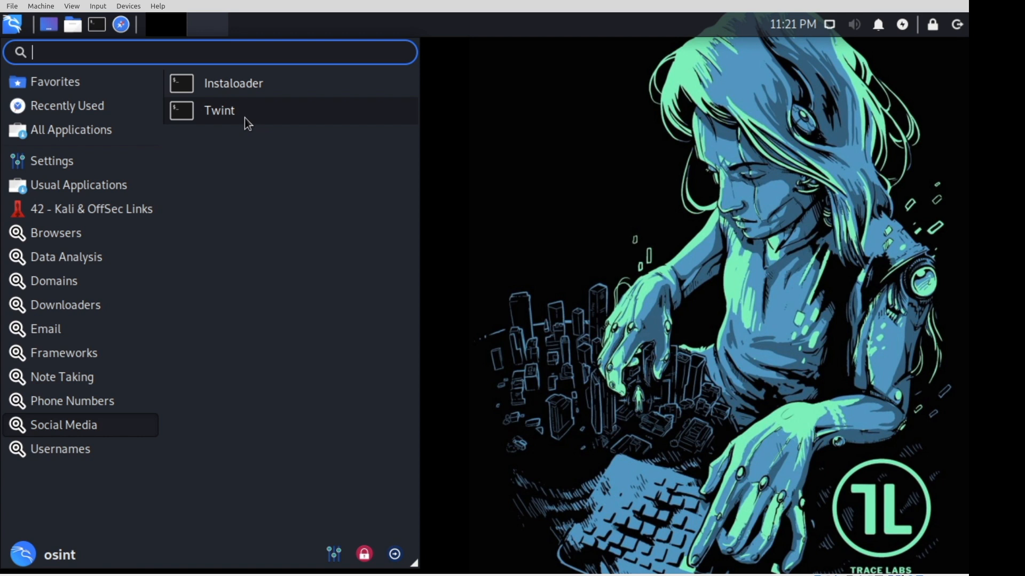
Launch Twint and scroll through its help output
left_click(219, 110)
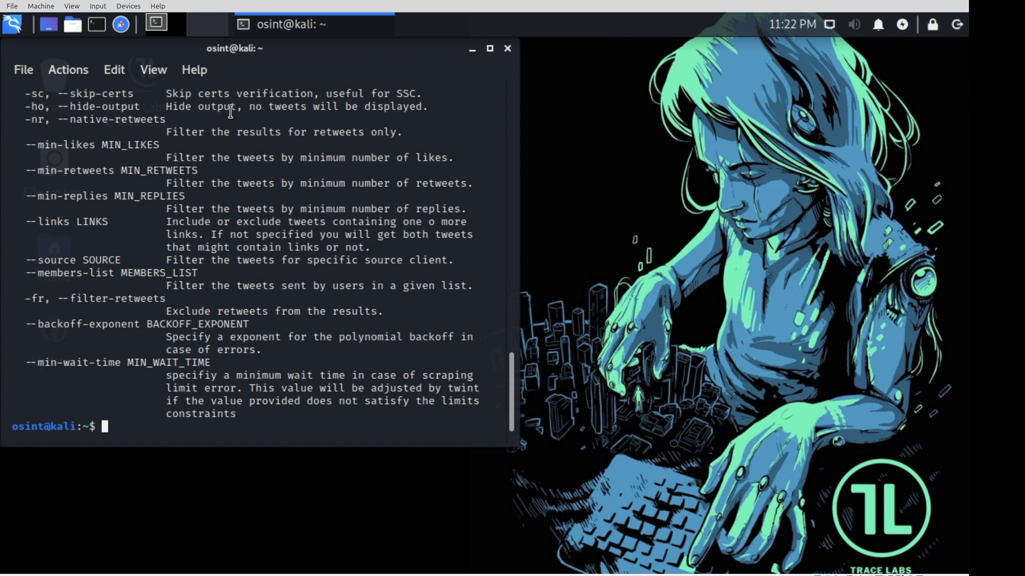
mouse_move(363, 363)
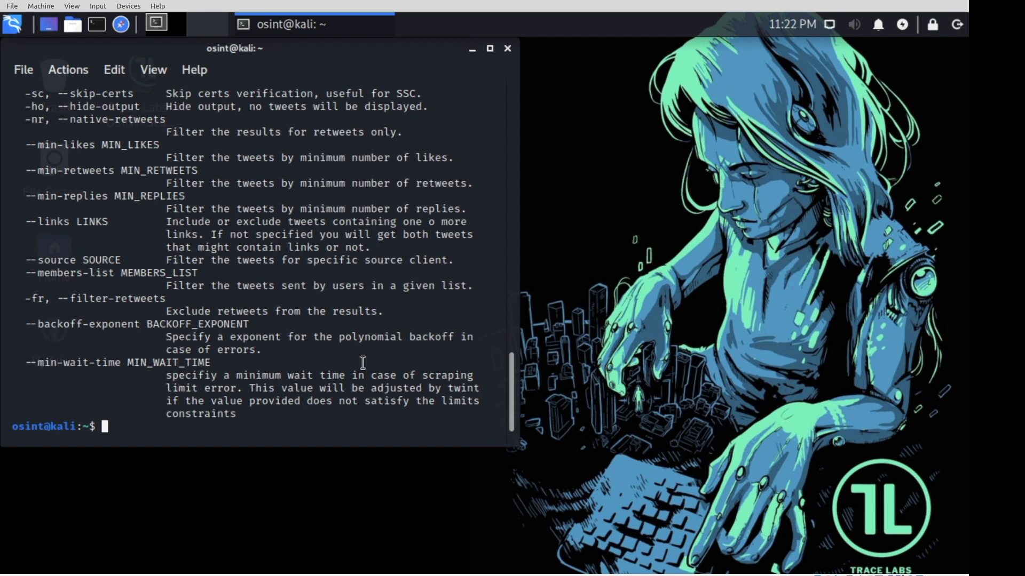
mouse_move(407, 303)
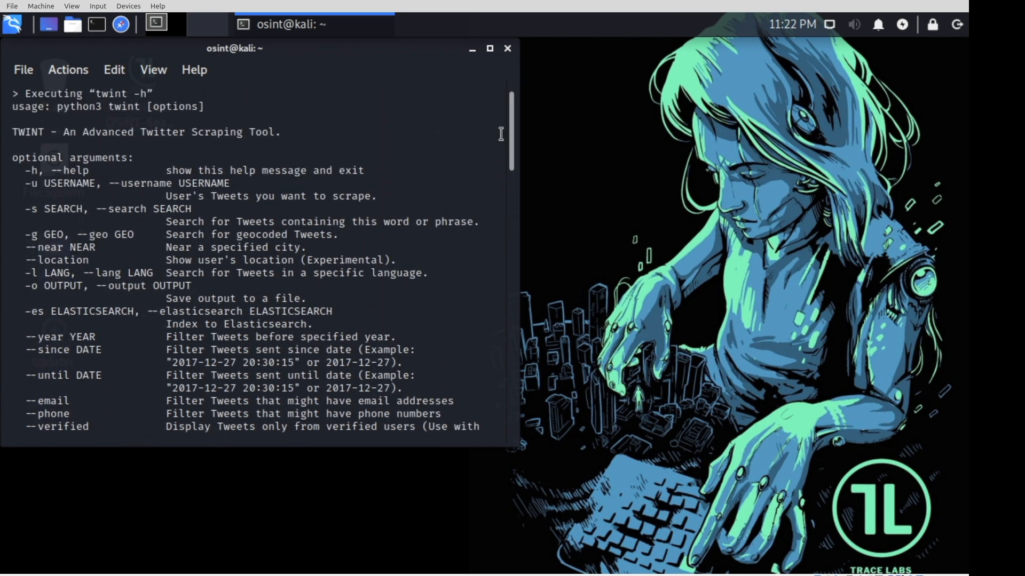
mouse_move(509, 136)
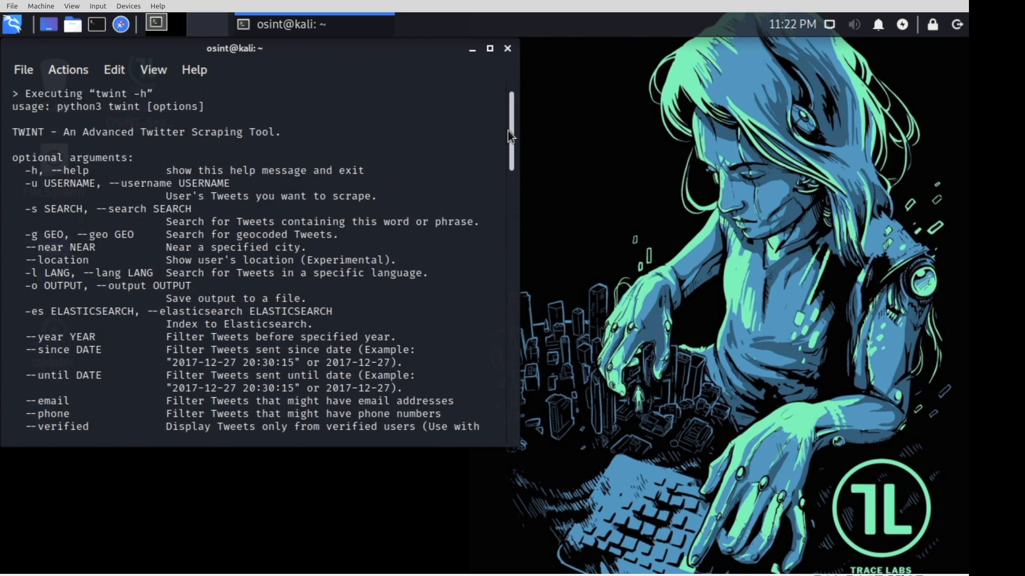
mouse_move(17, 112)
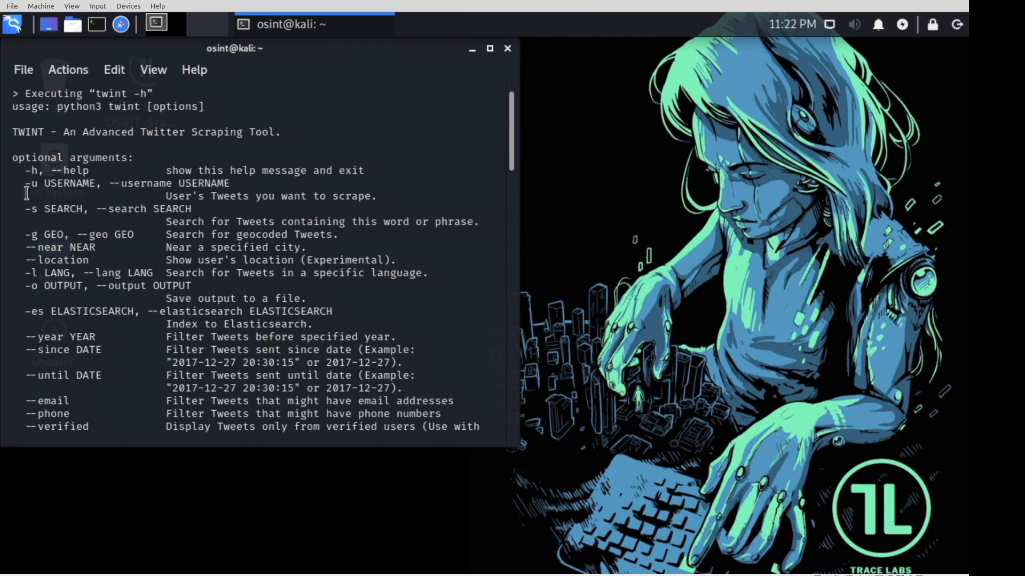
mouse_move(90, 184)
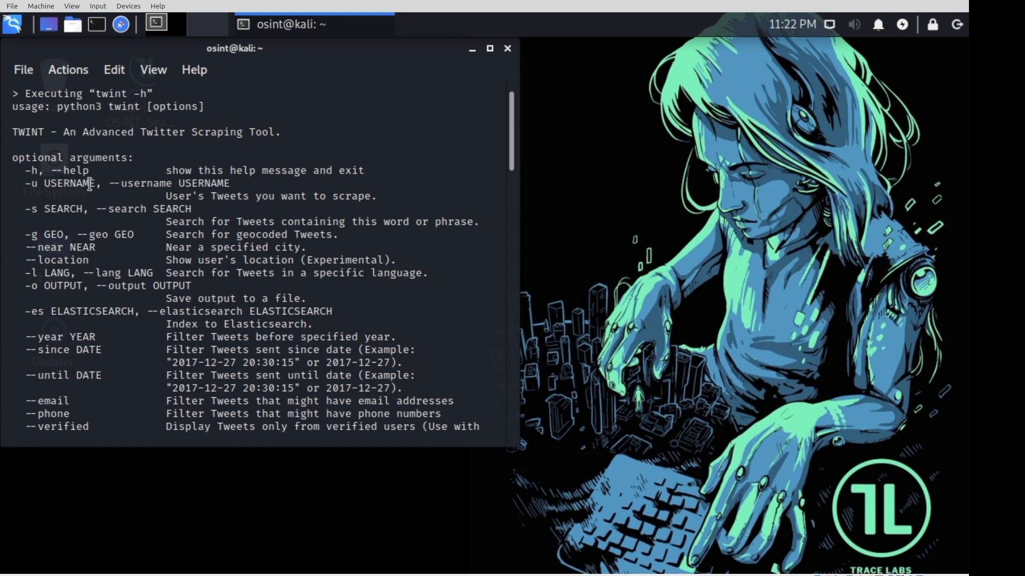
mouse_move(48, 196)
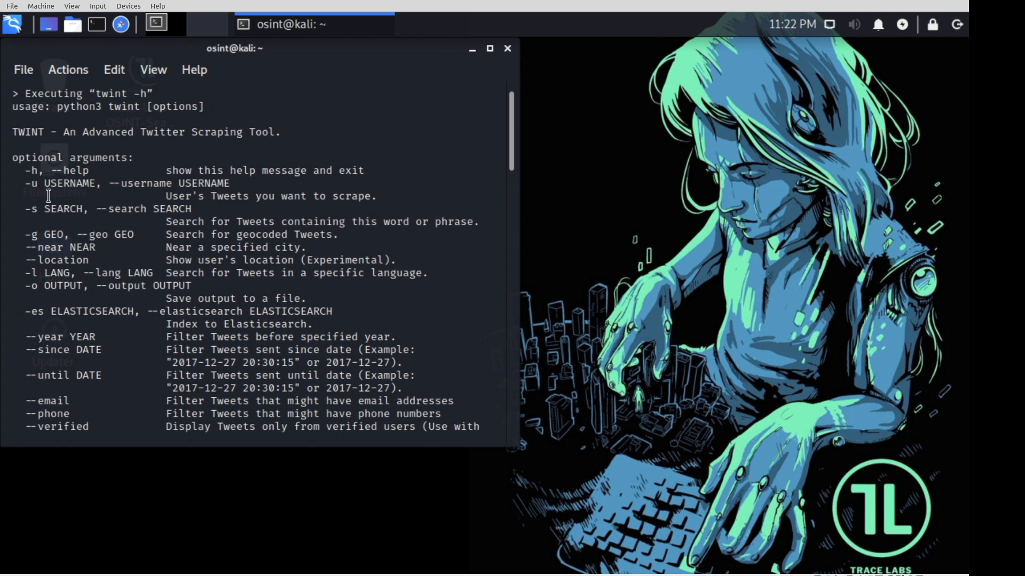
mouse_move(44, 183)
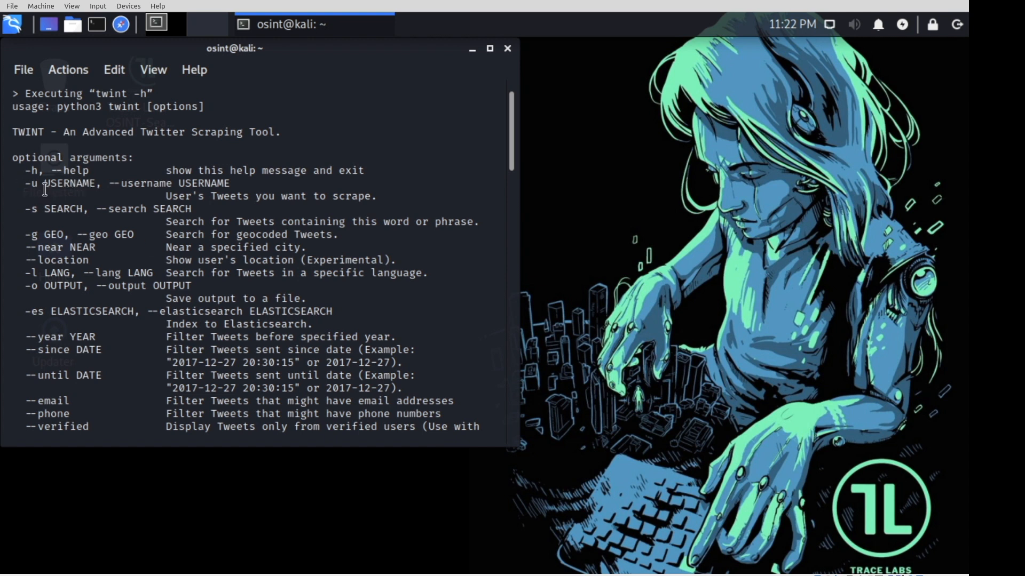
mouse_move(265, 427)
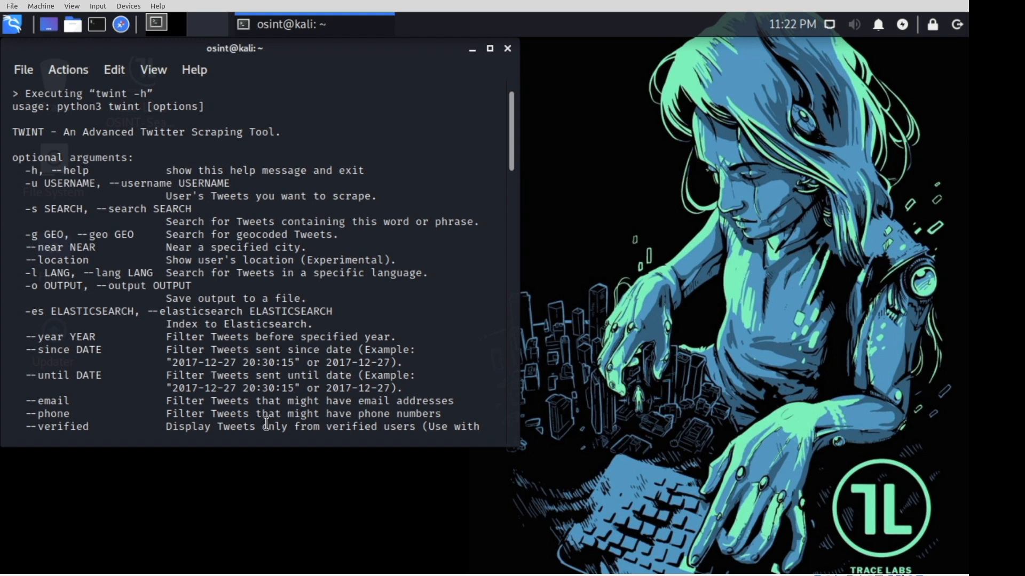
mouse_move(100, 227)
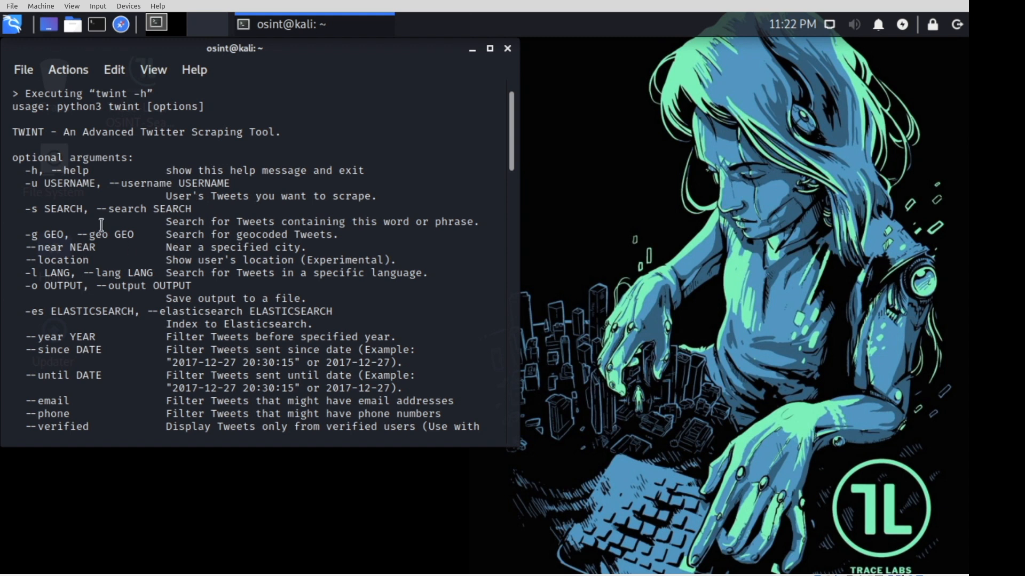
mouse_move(81, 191)
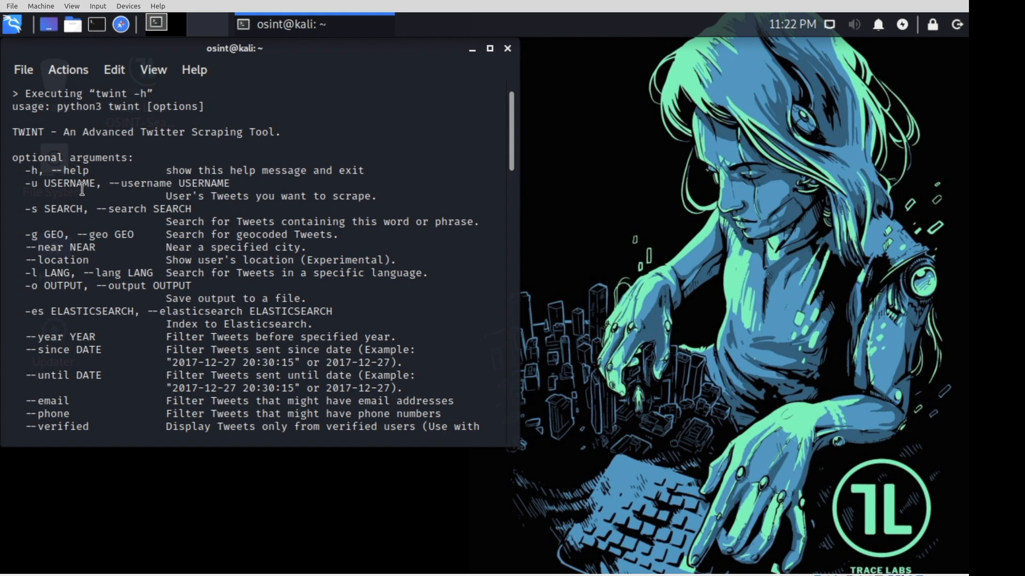
mouse_move(374, 136)
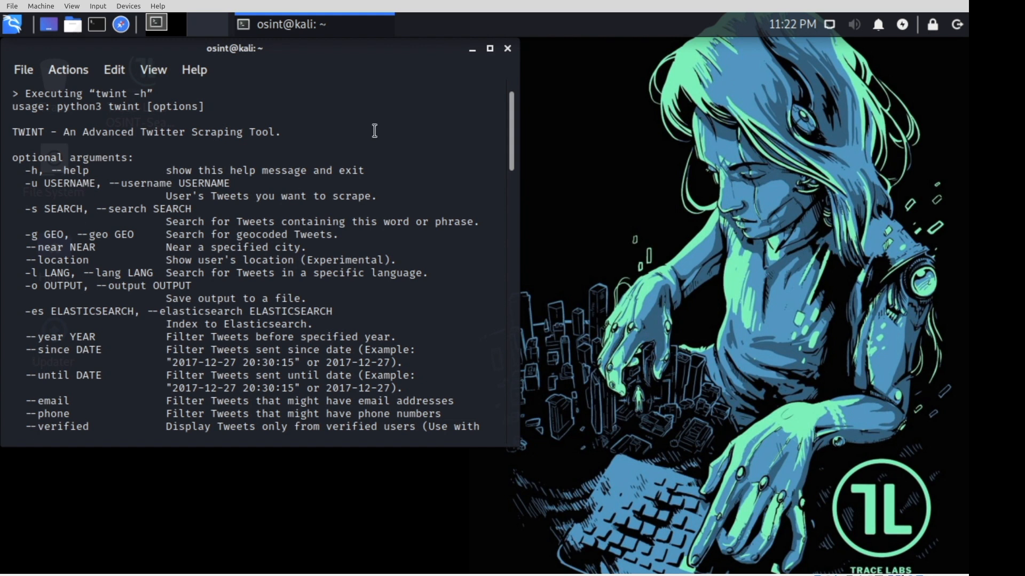
scroll("down", 3)
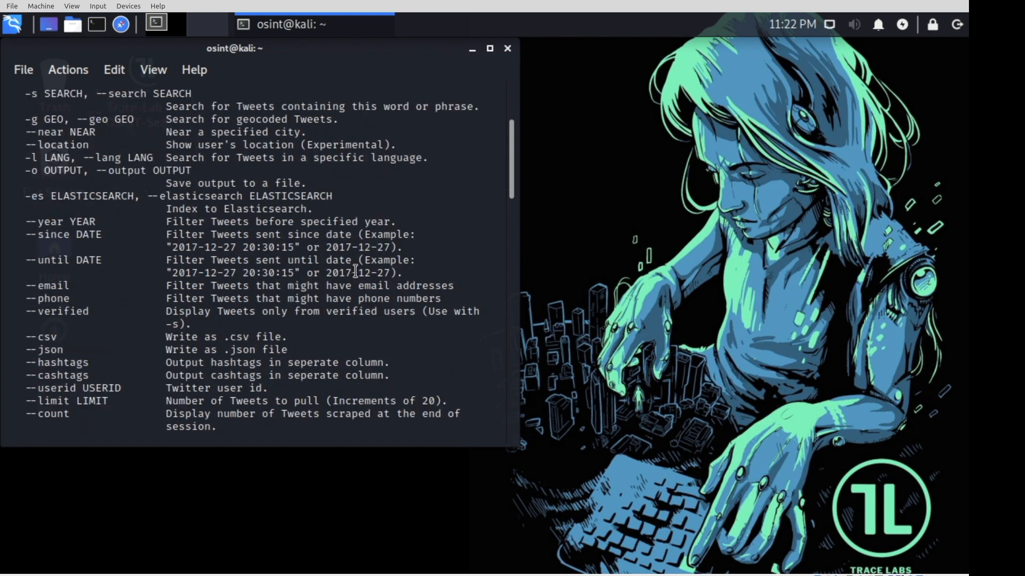
scroll("down", 3)
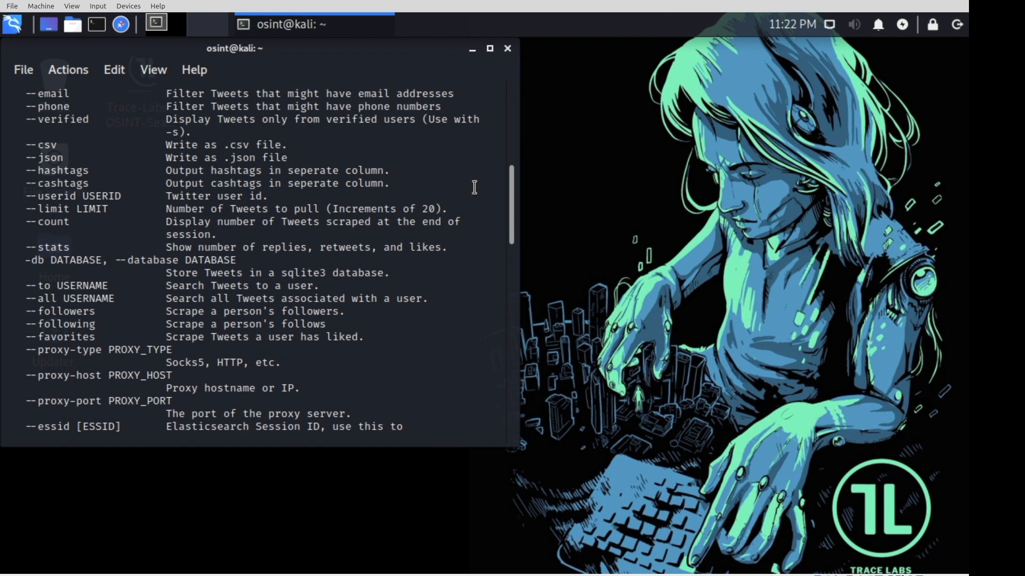
scroll("down", 3)
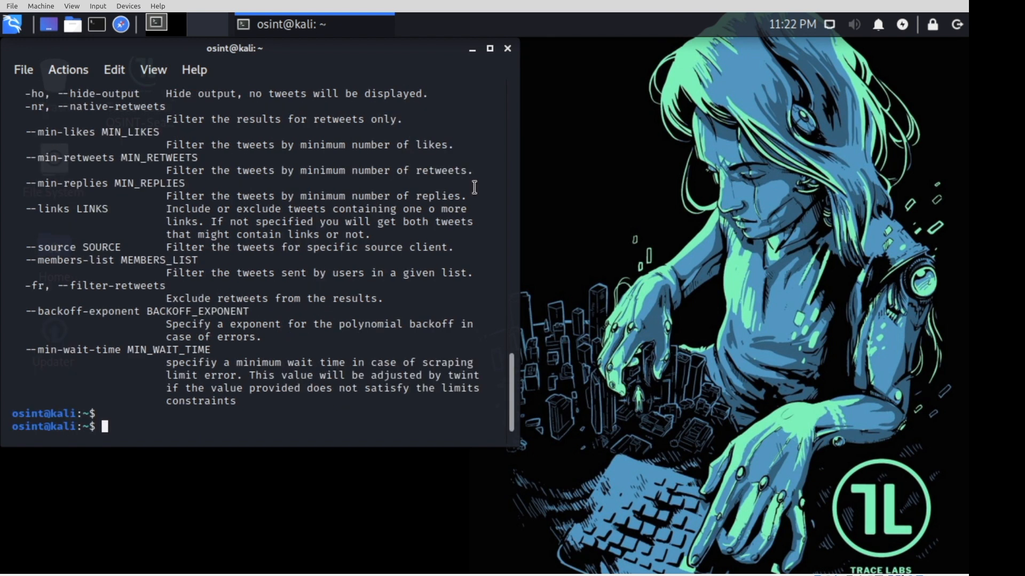
Run 'python3 twint -h', which fails with 'No such file or directory'
type("pyth")
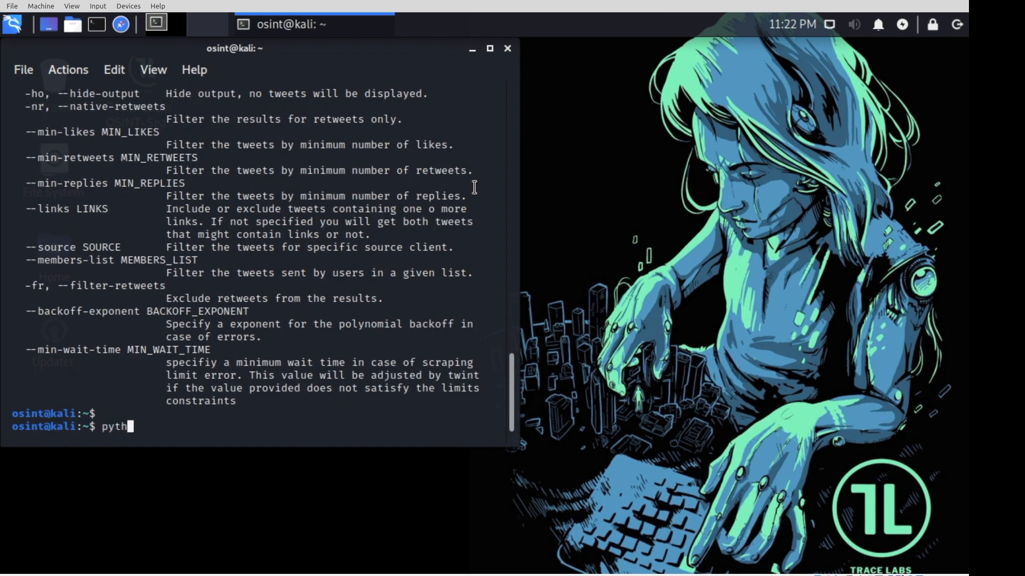
type("on3 tw")
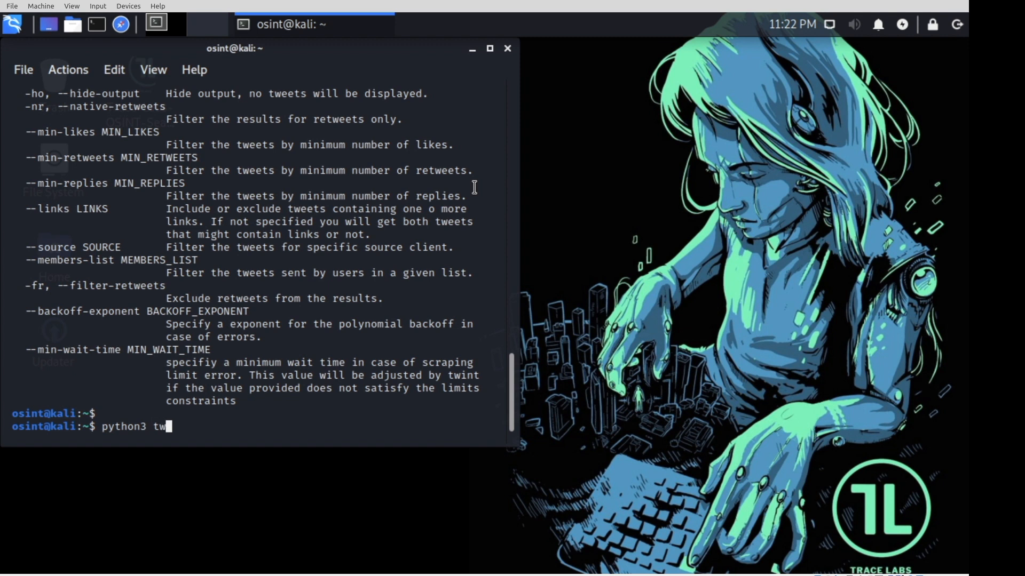
type("int")
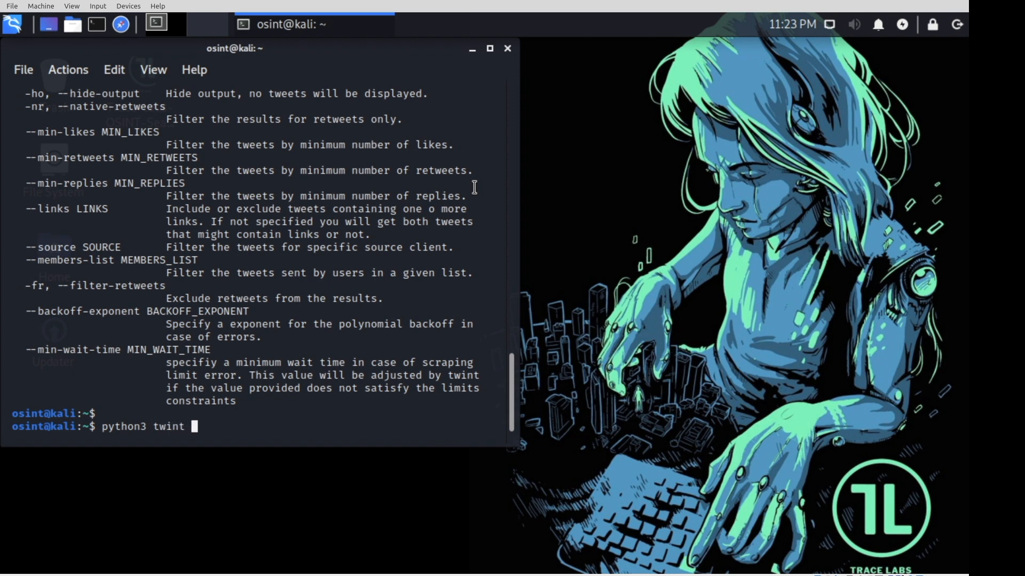
type("-h")
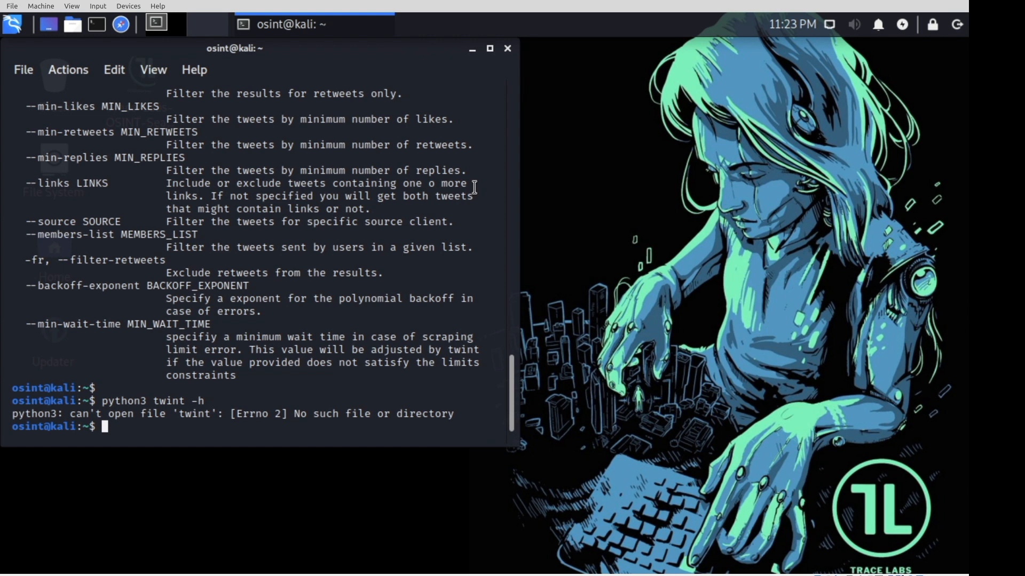
mouse_move(112, 394)
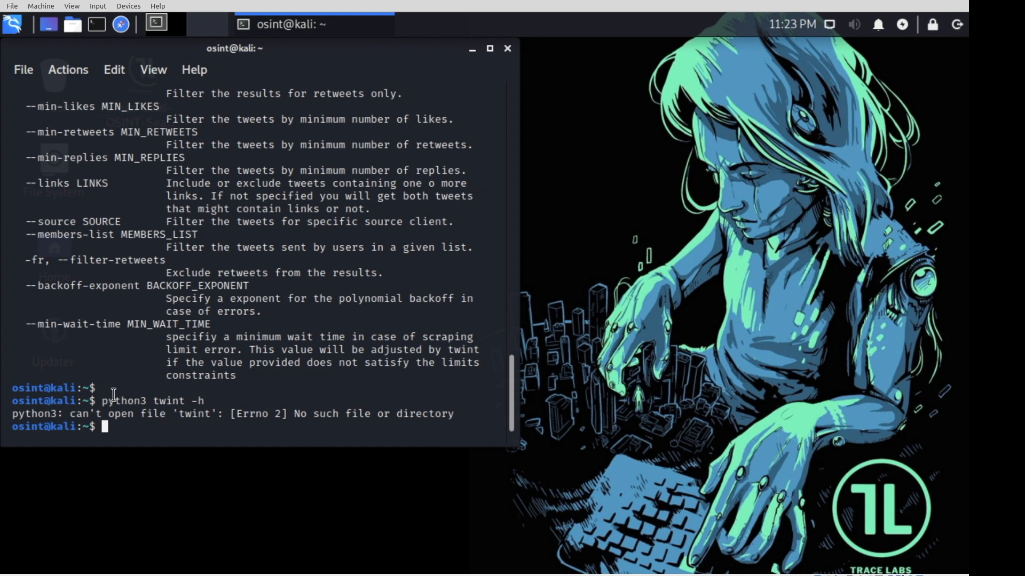
mouse_move(227, 407)
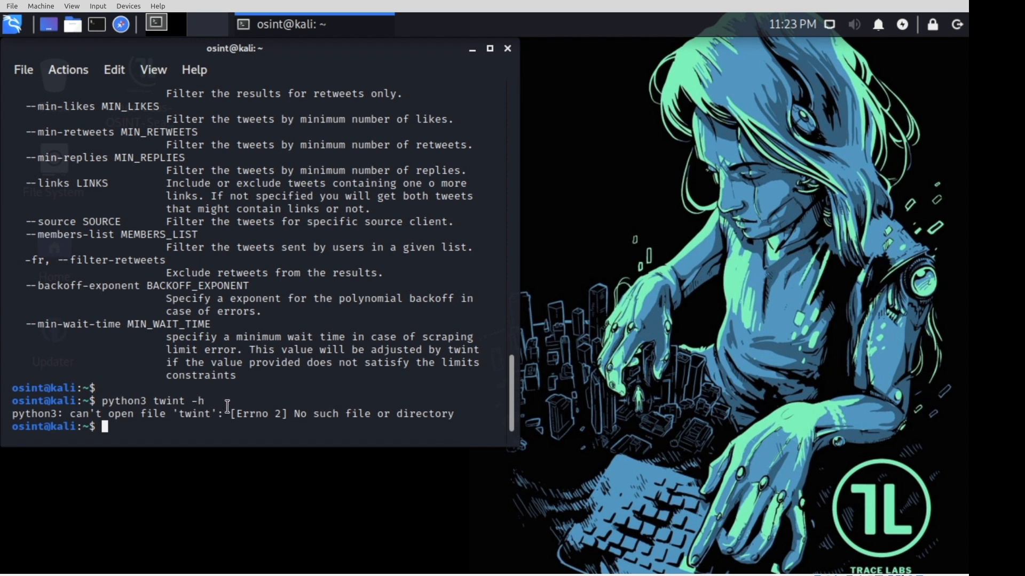
mouse_move(328, 434)
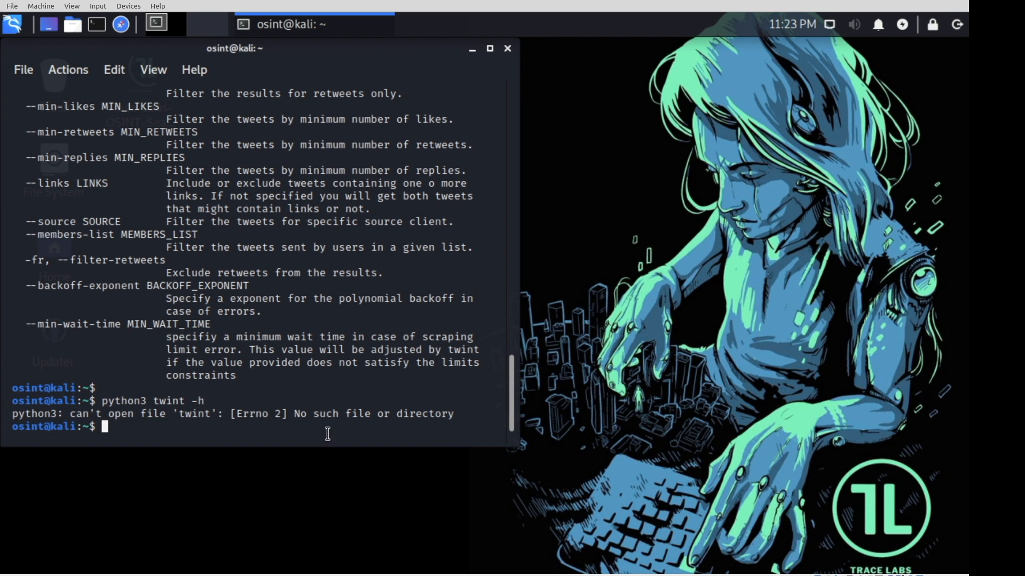
Run 'twint -h' directly in Terminal to display Twint's full option listing
left_click(14, 22)
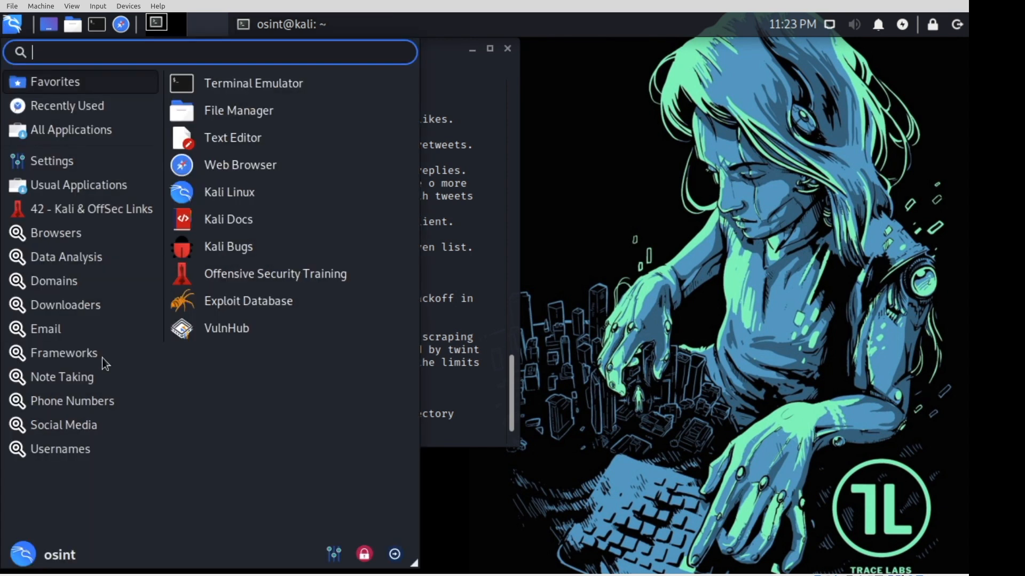
mouse_move(81, 436)
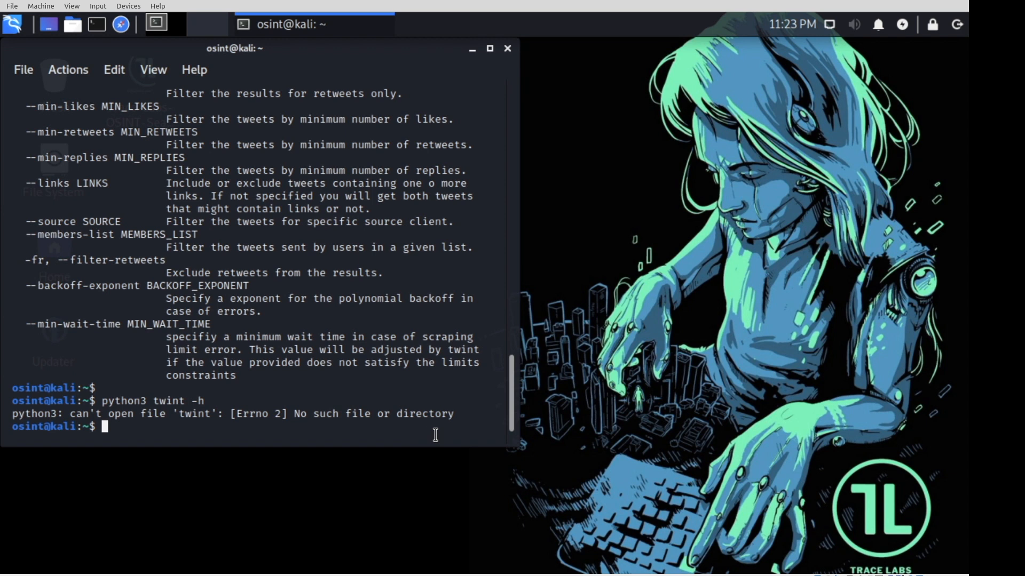
type("twi")
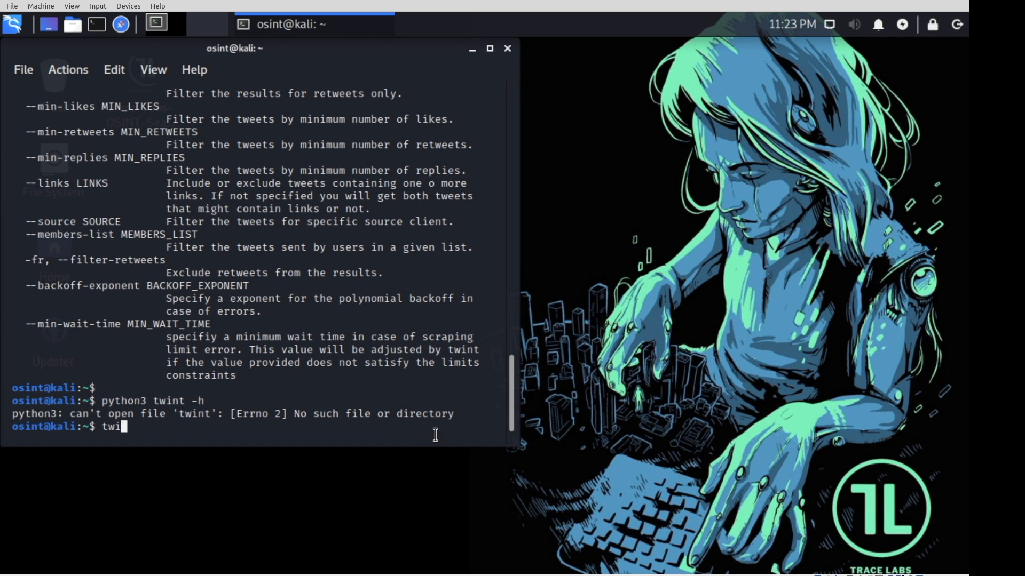
key("Return")
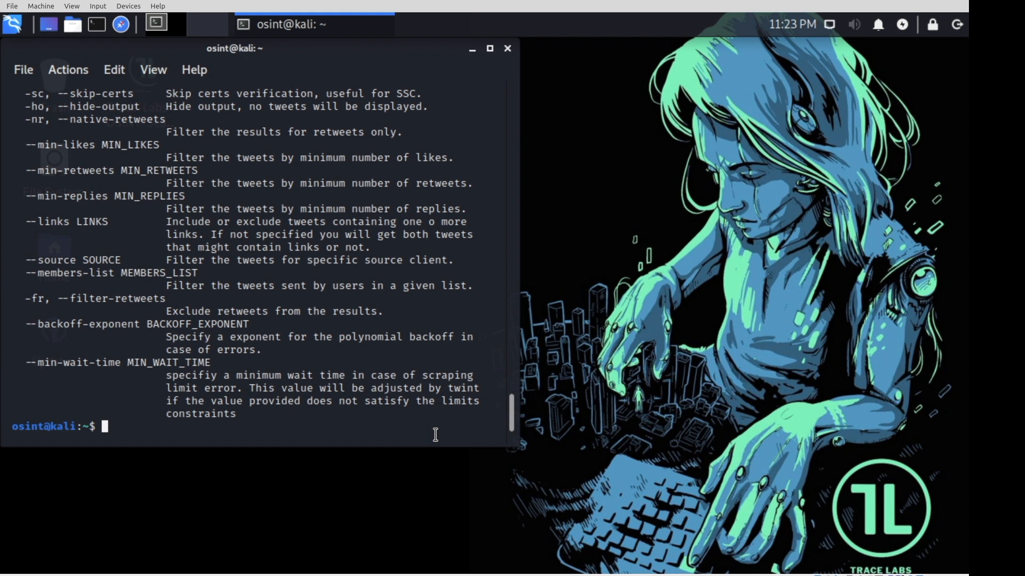
Print the /usr/bin/twint launcher script, then close the terminal window
type("cat")
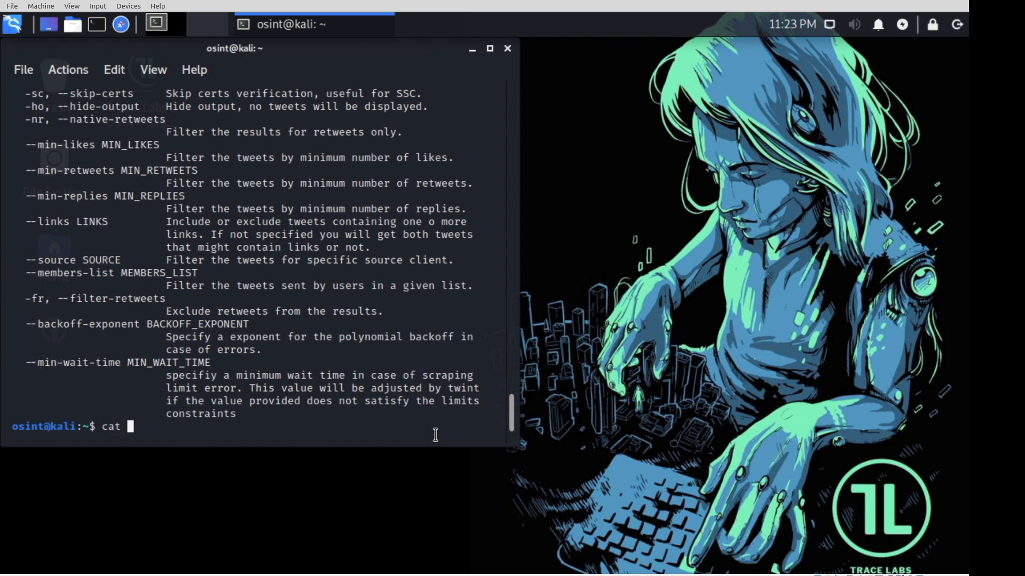
type("/usr")
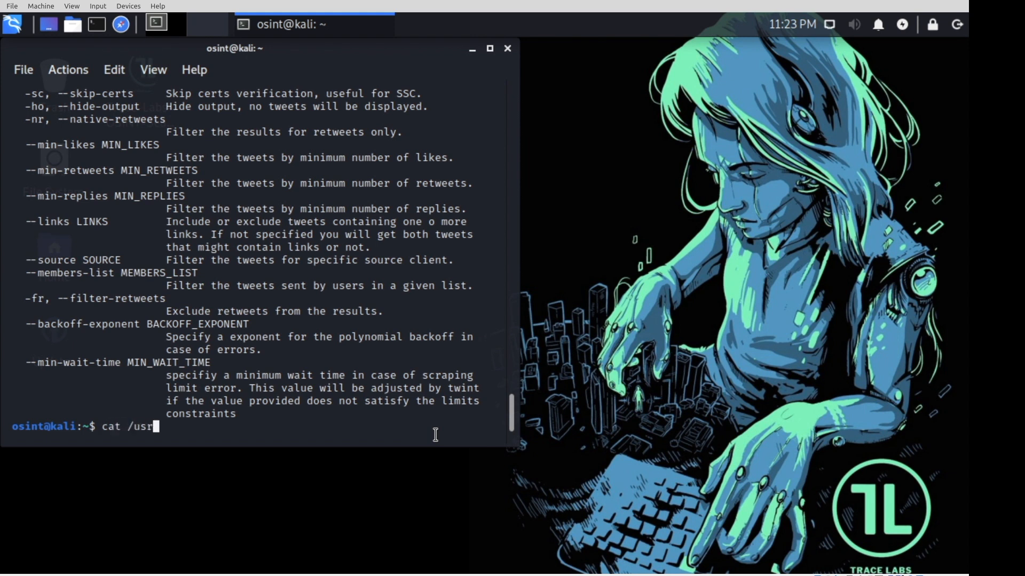
type("/bin/twint")
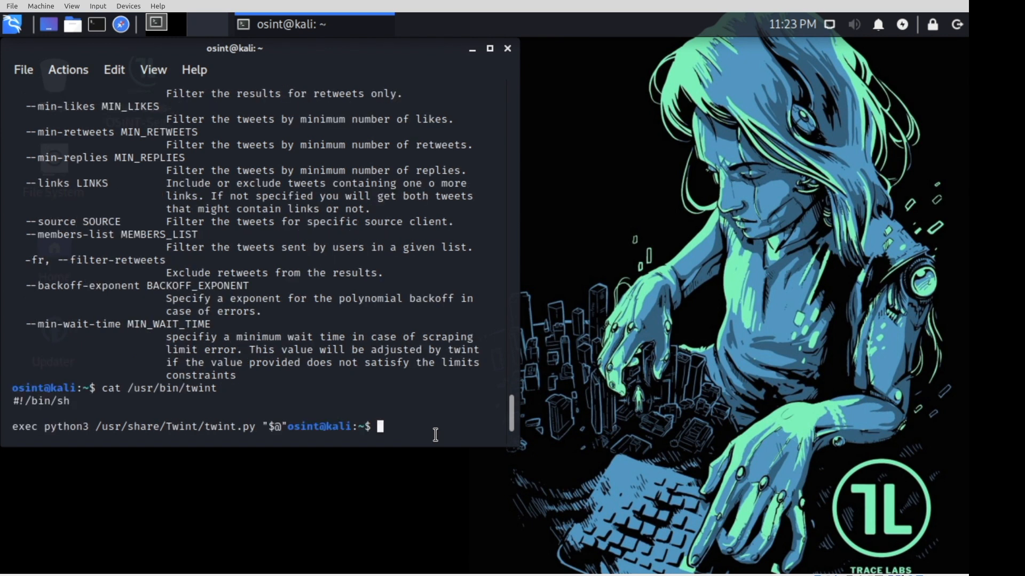
mouse_move(77, 426)
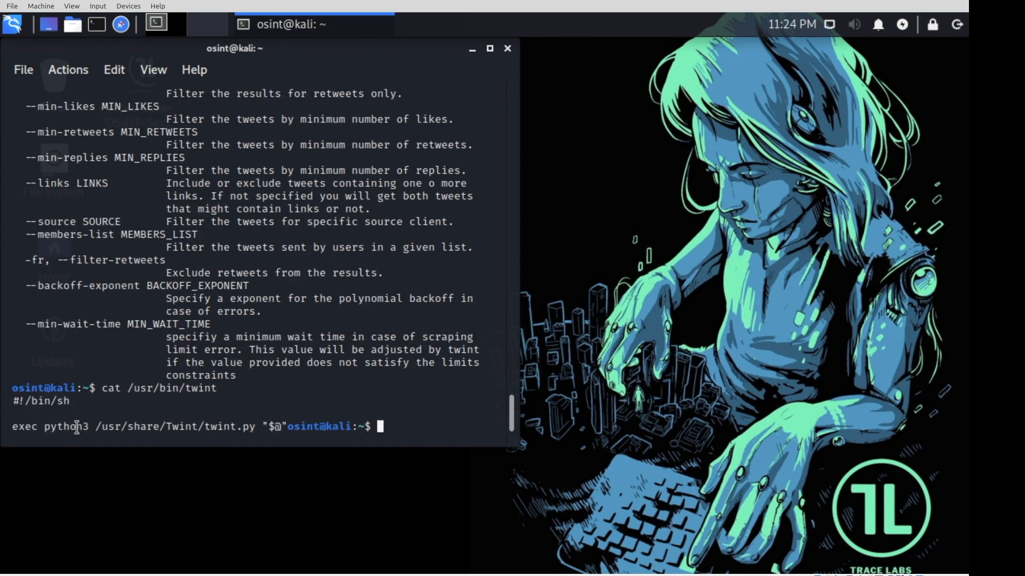
mouse_move(75, 452)
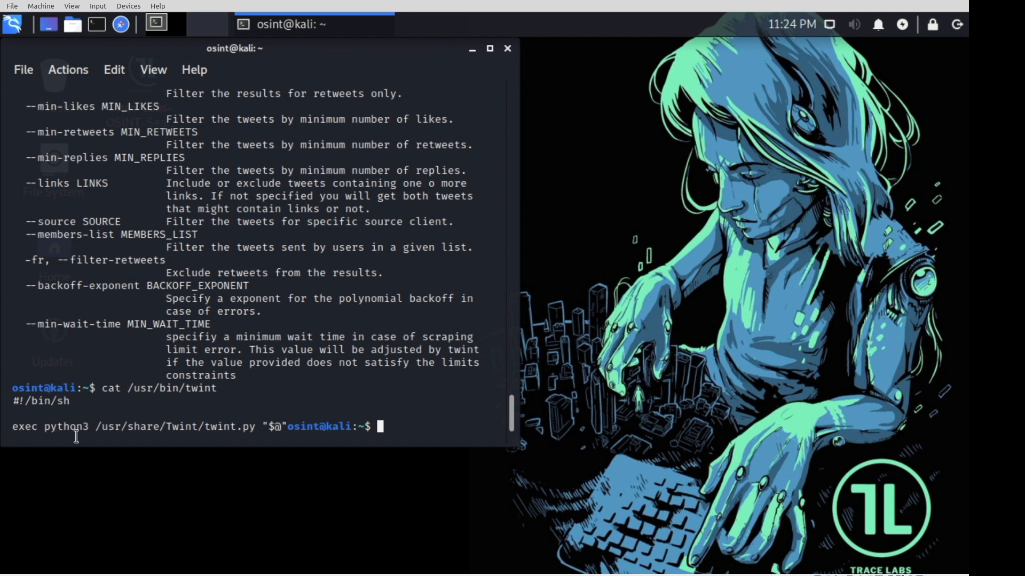
mouse_move(243, 432)
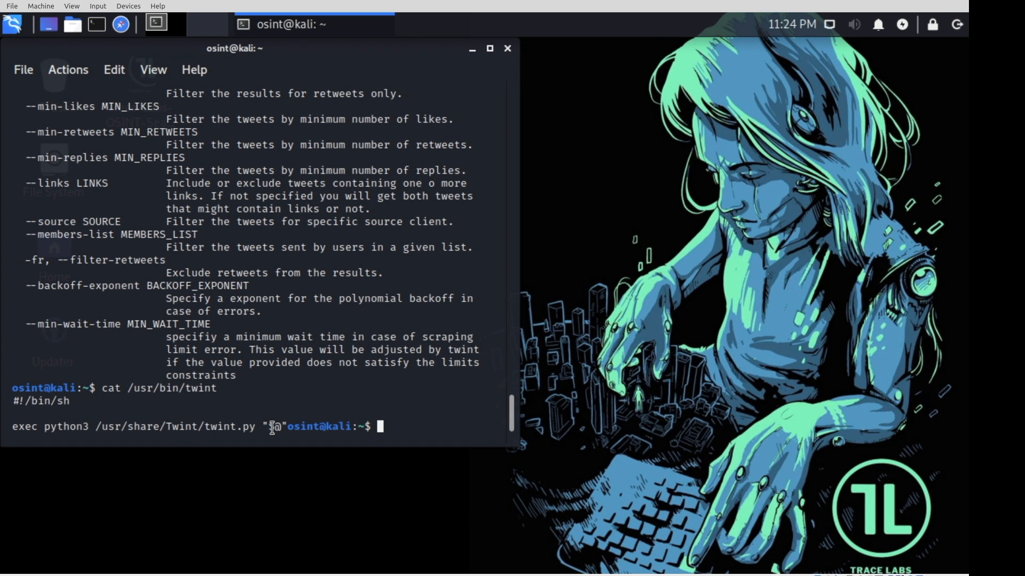
mouse_move(290, 438)
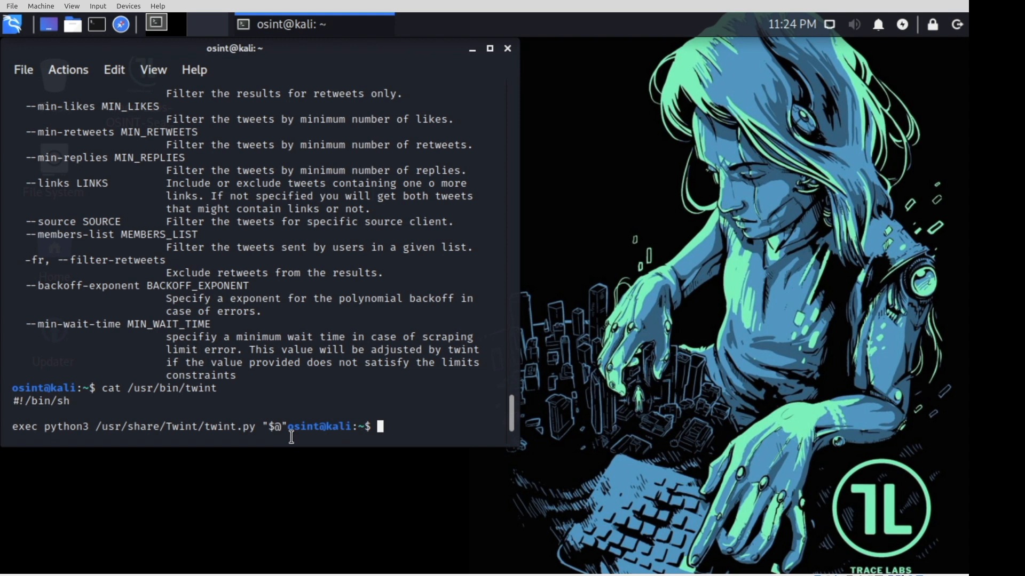
mouse_move(412, 409)
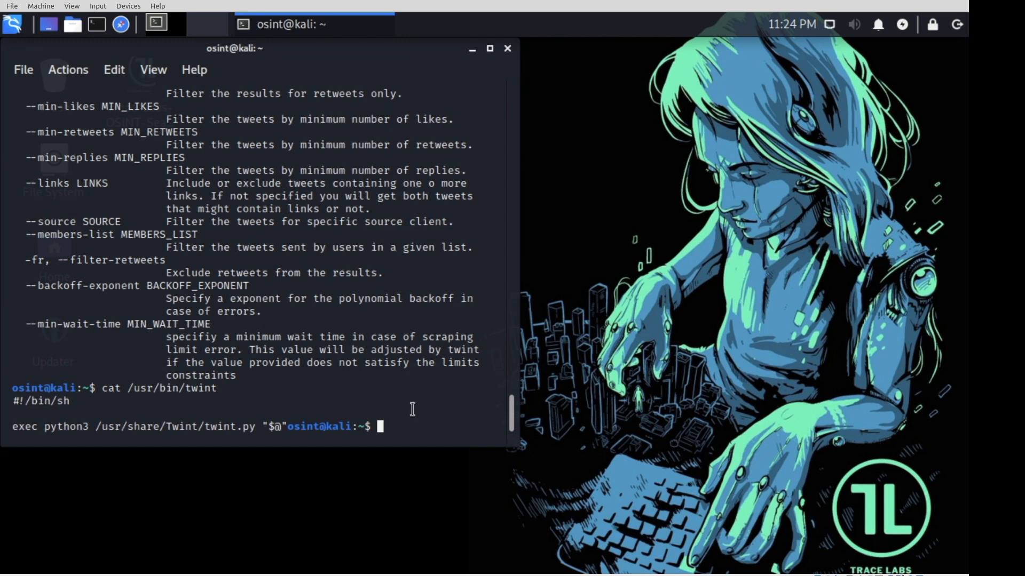
left_click(506, 49)
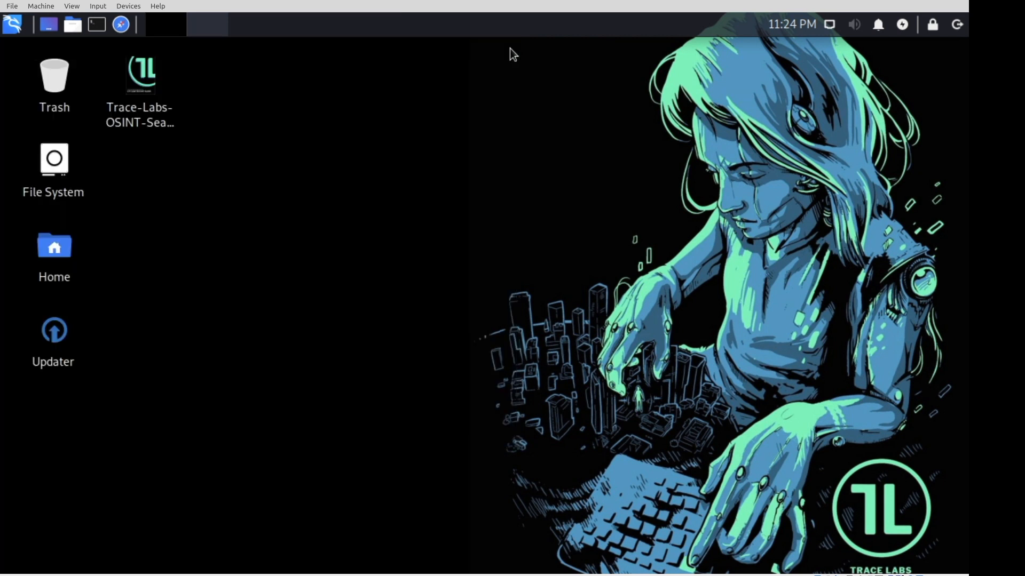
mouse_move(651, 534)
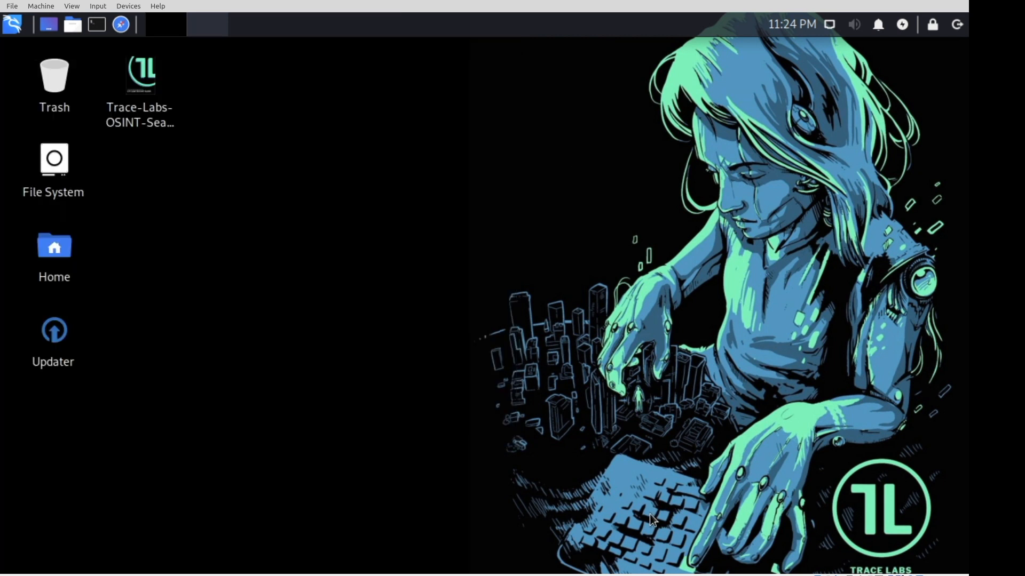
mouse_move(323, 208)
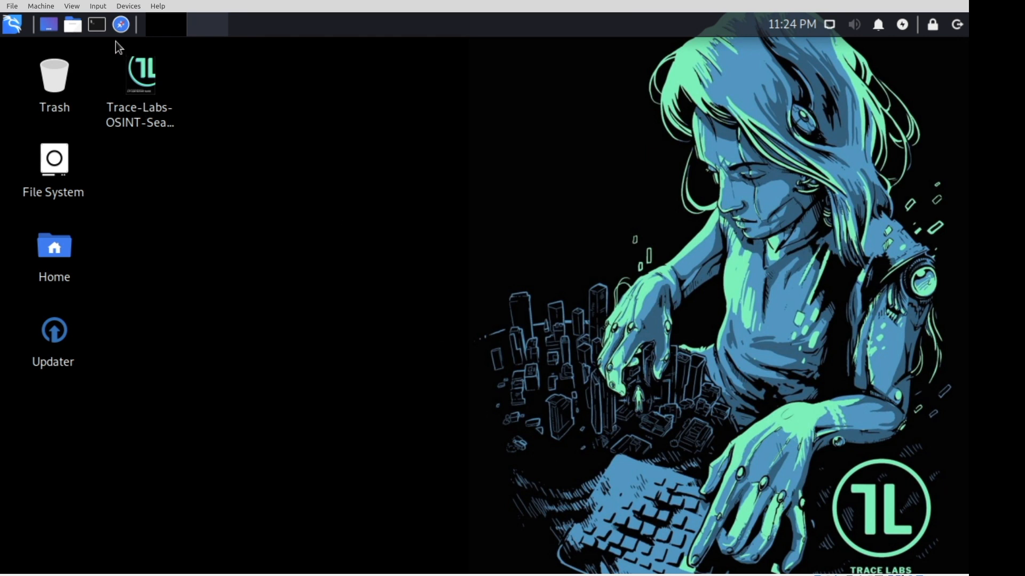
Open the Whisker menu on the Browsers category listing Chromium, Firefox ESR and Tor Browser
left_click(7, 21)
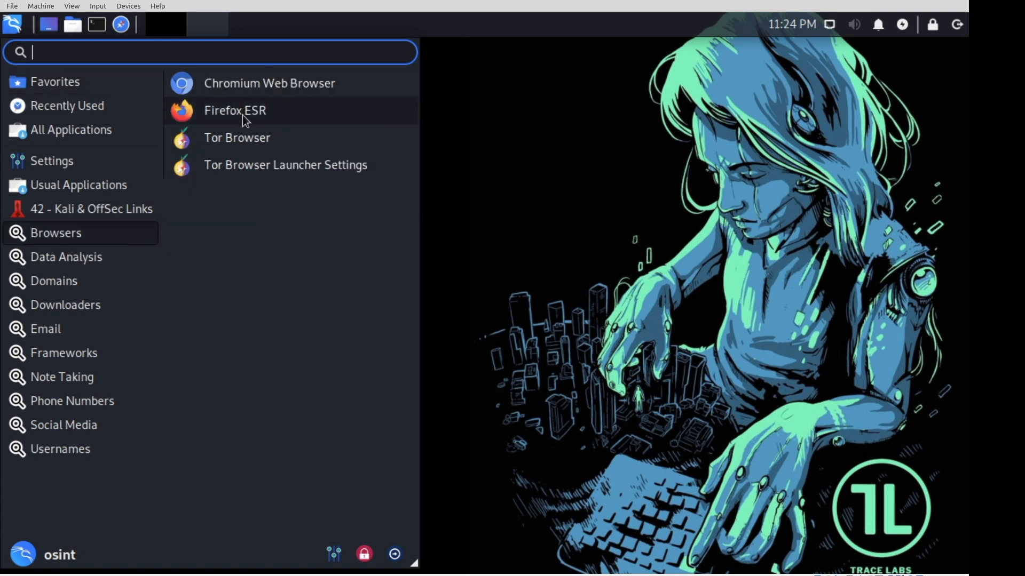
mouse_move(273, 398)
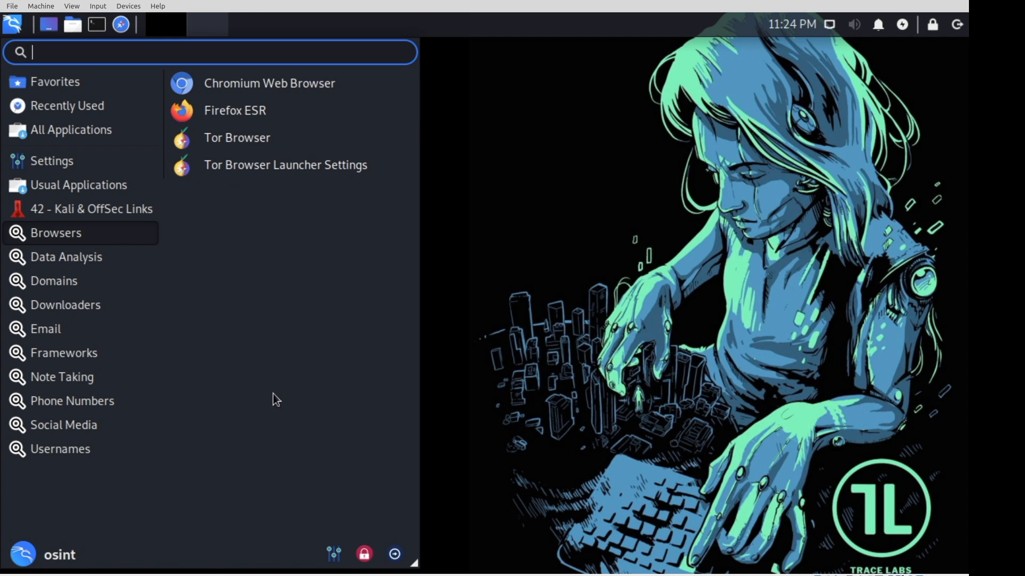
mouse_move(151, 44)
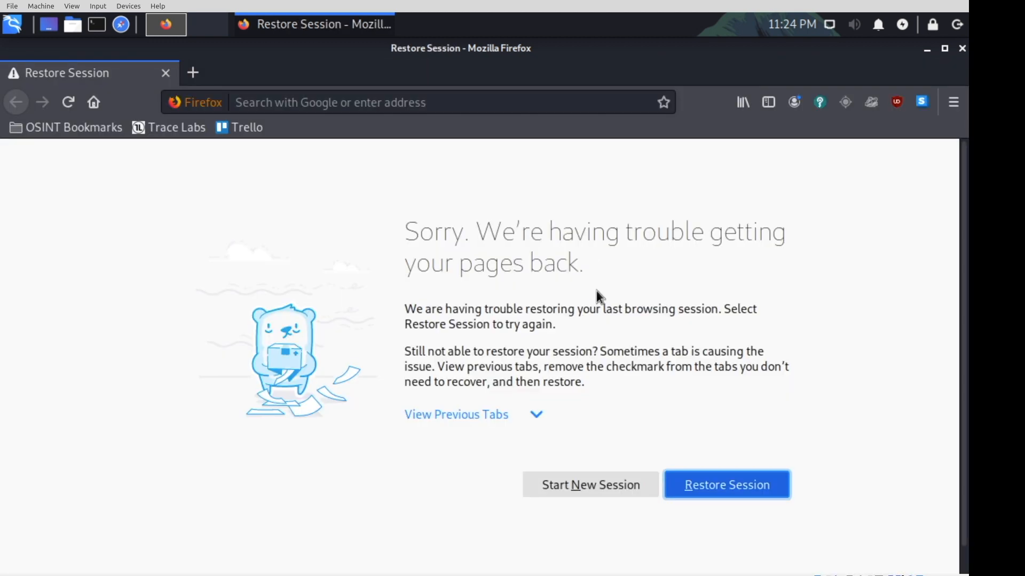
mouse_move(554, 525)
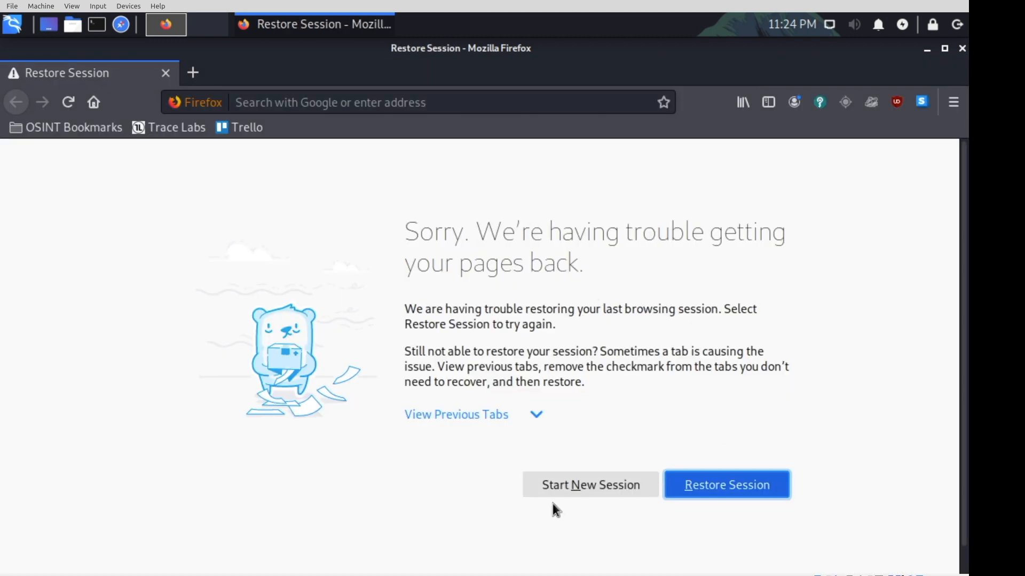
Start a new Firefox session instead of restoring tabs, loading tracelabs.org
left_click(726, 485)
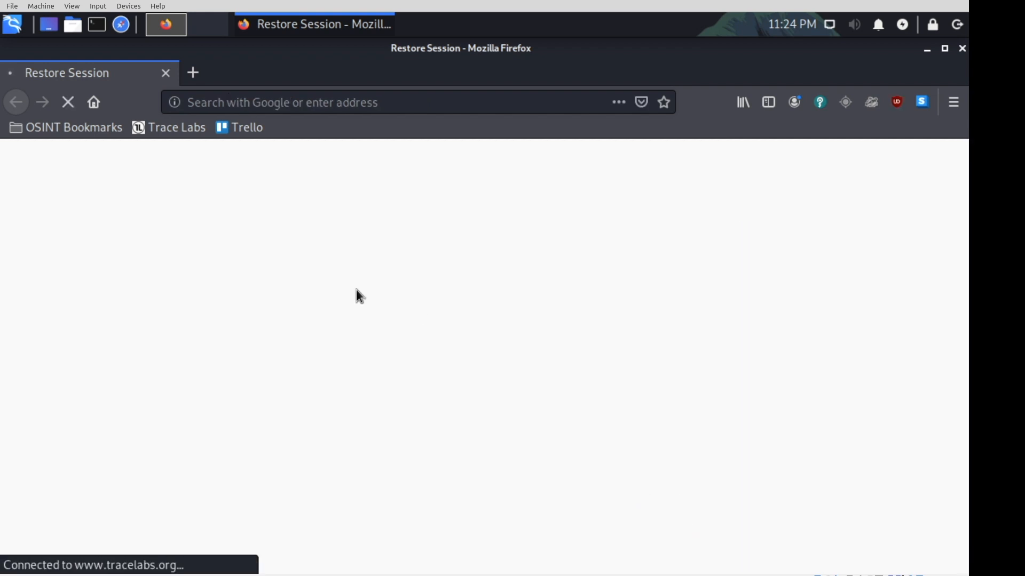
mouse_move(321, 190)
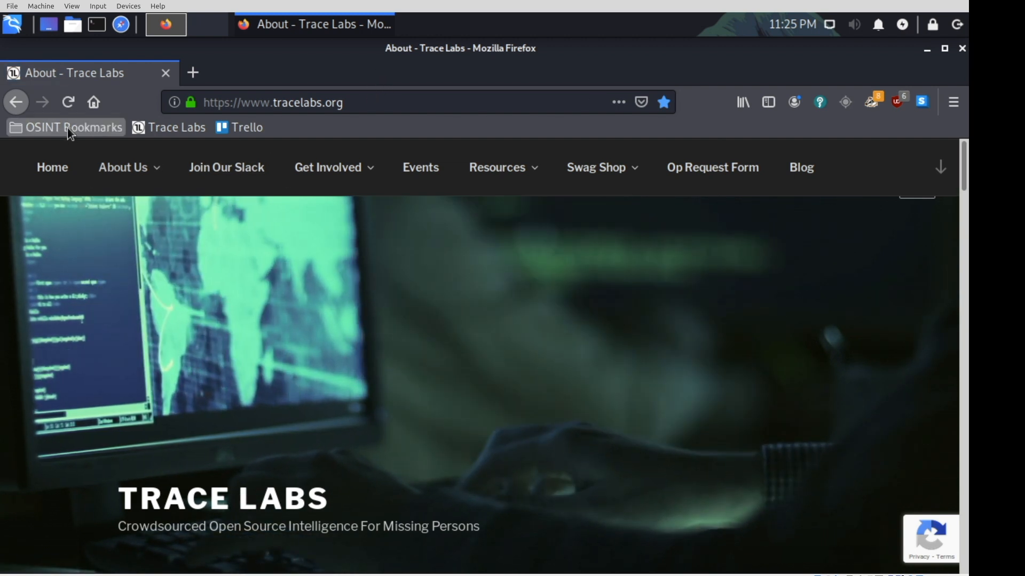
left_click(70, 127)
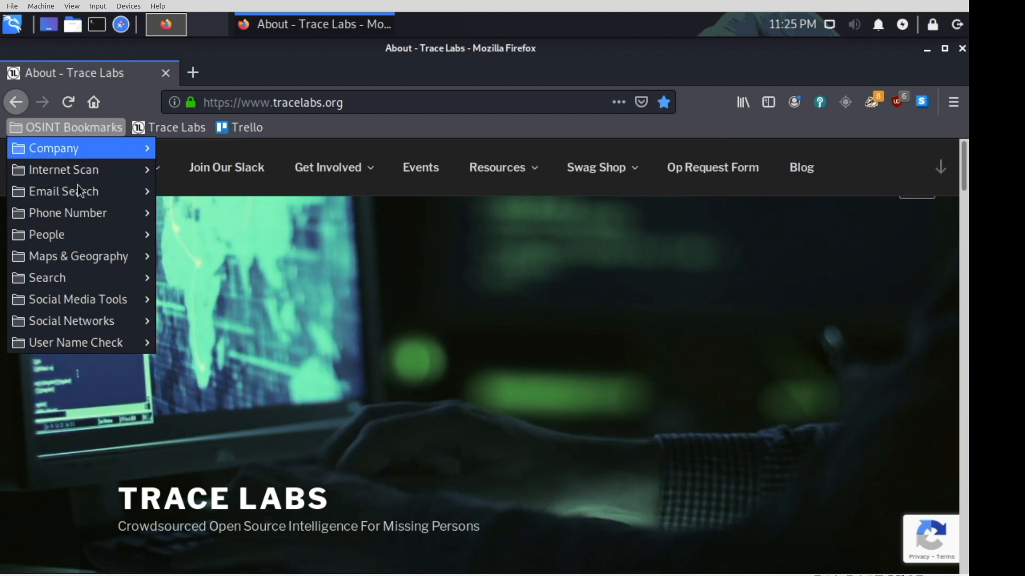
mouse_move(77, 299)
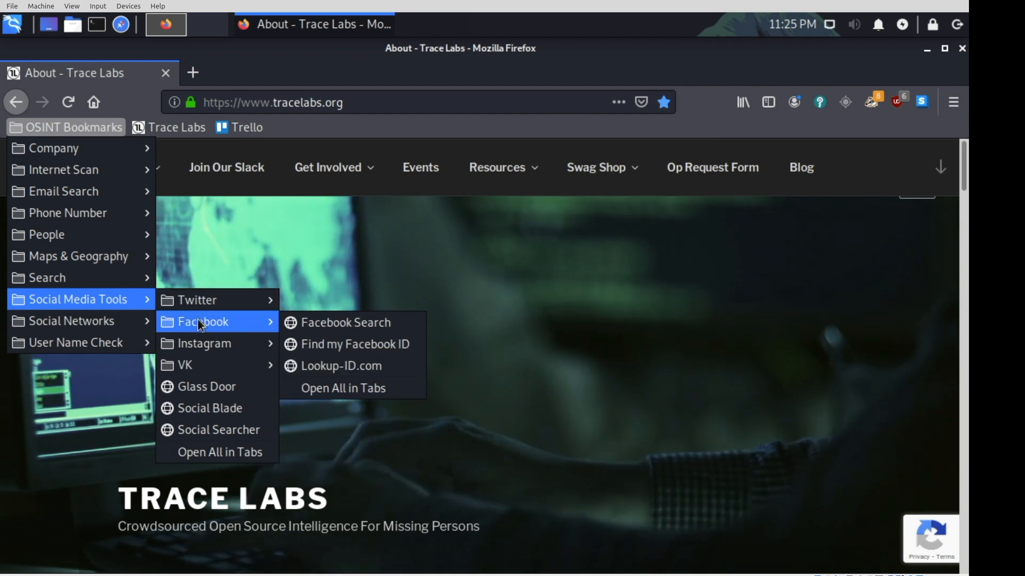
mouse_move(198, 344)
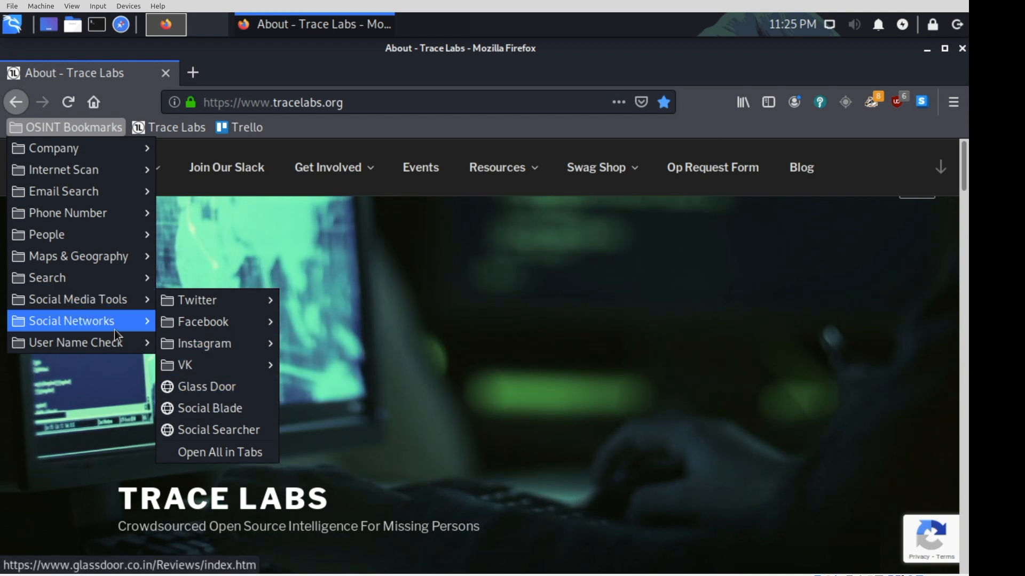
mouse_move(81, 343)
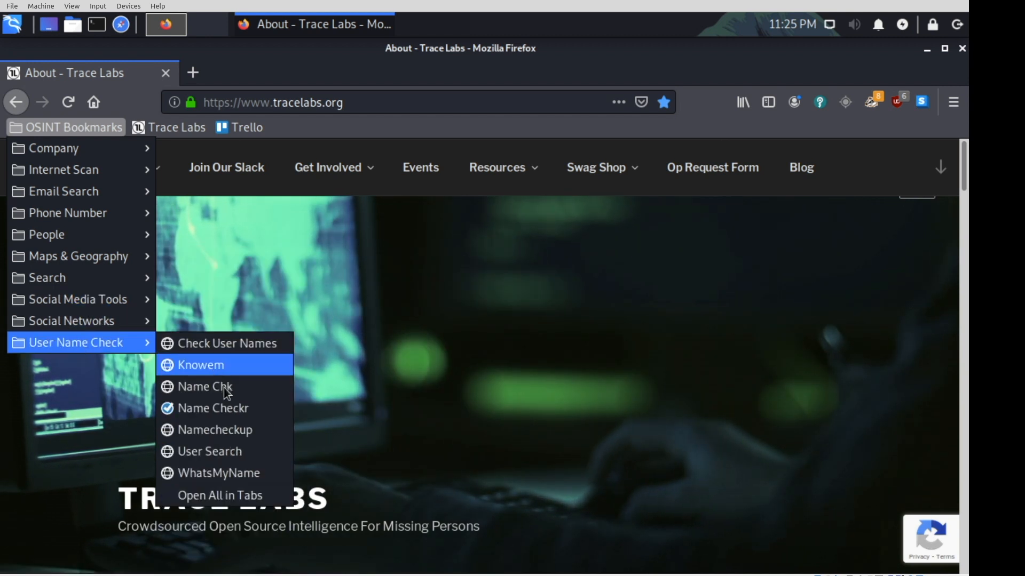
mouse_move(230, 474)
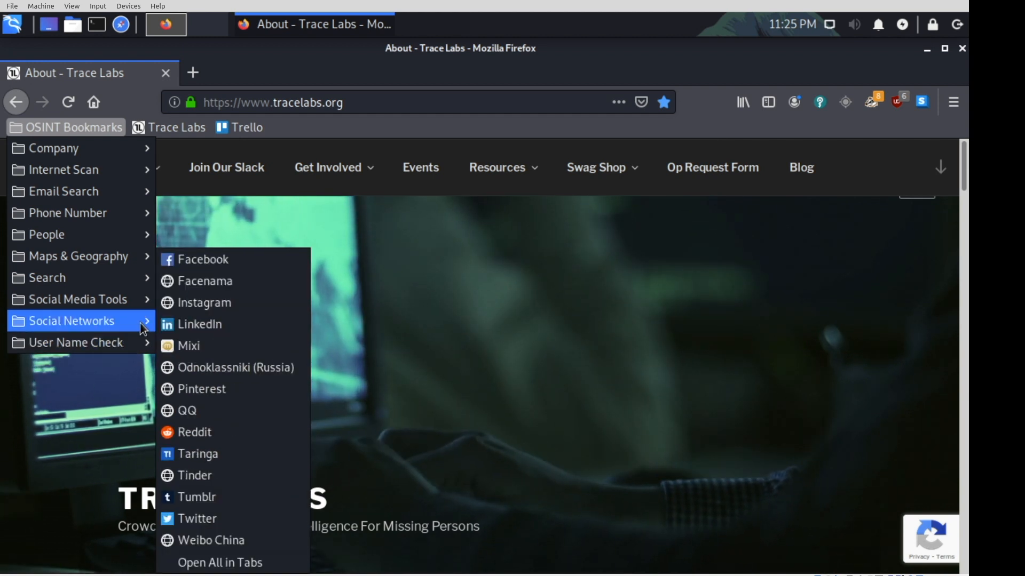
mouse_move(130, 310)
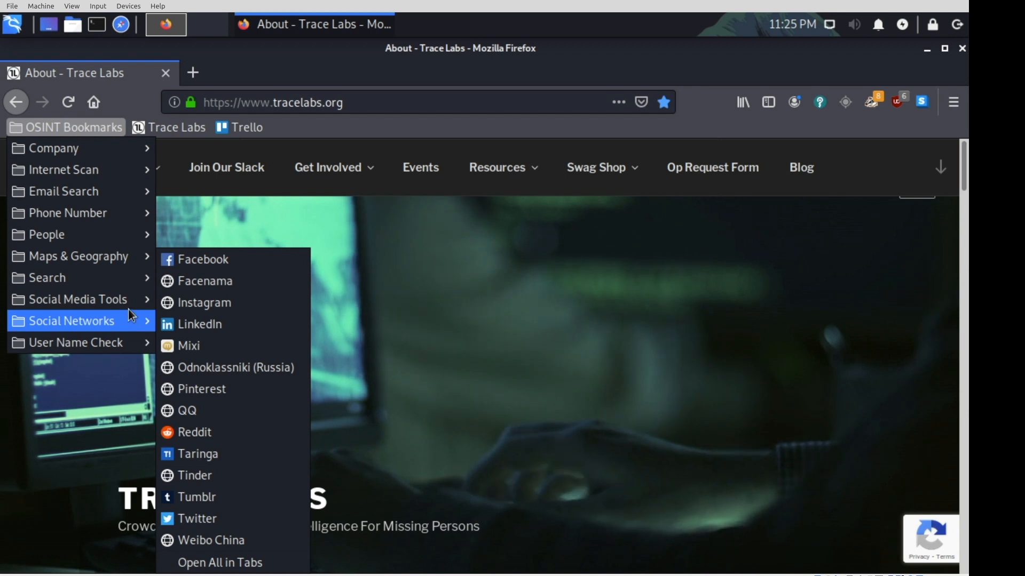
mouse_move(77, 299)
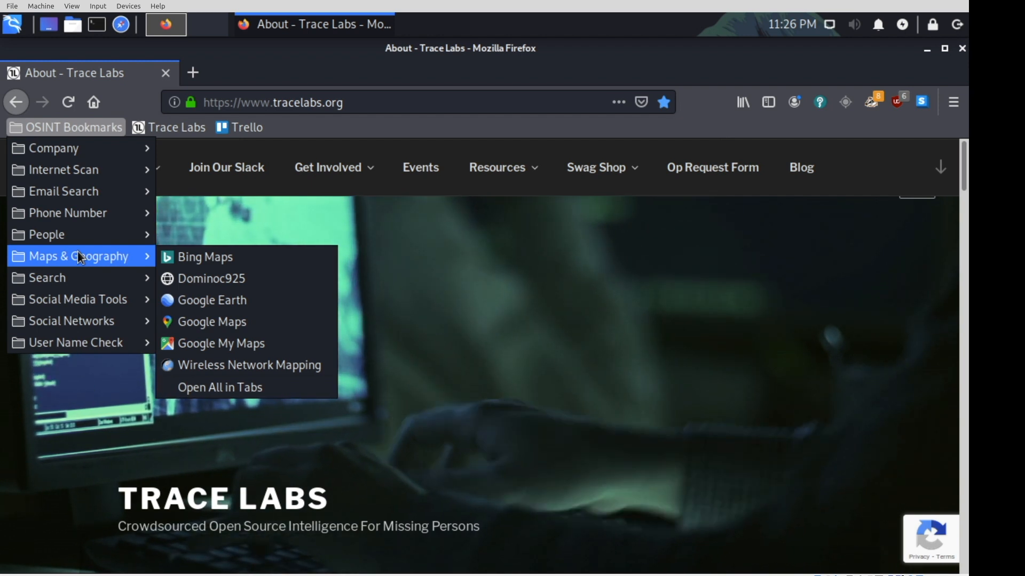
mouse_move(89, 212)
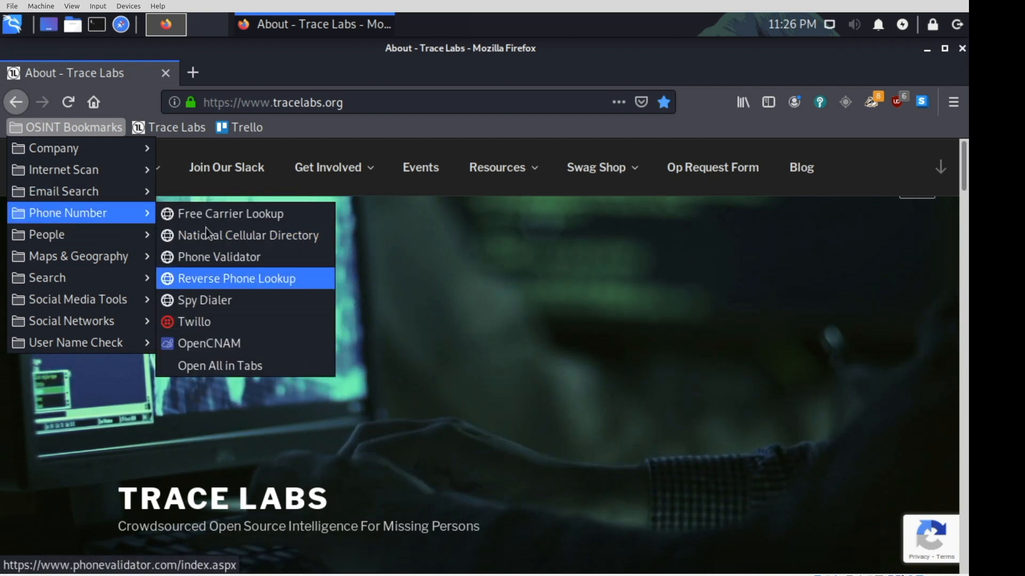
mouse_move(64, 191)
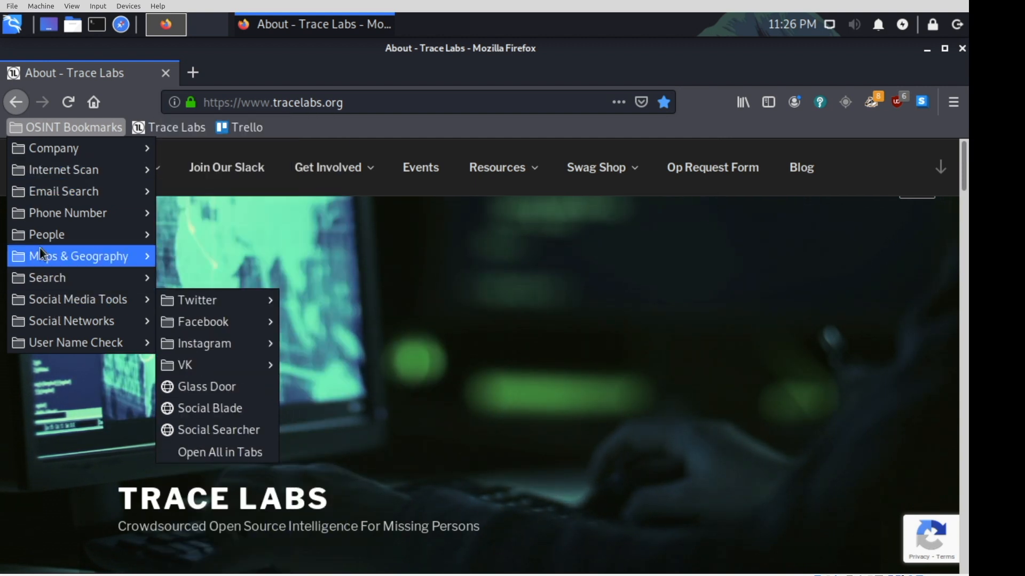
mouse_move(61, 300)
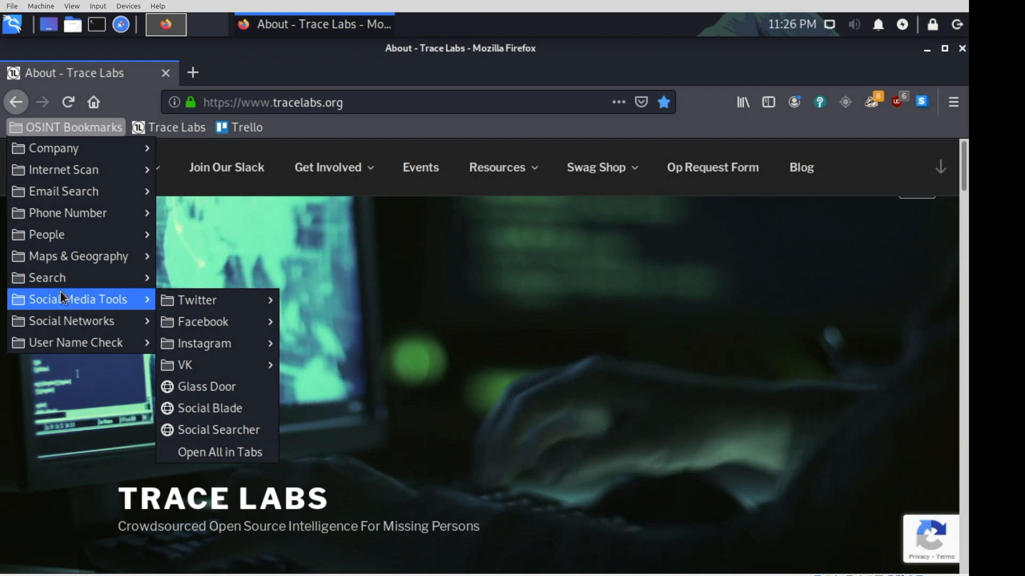
mouse_move(686, 65)
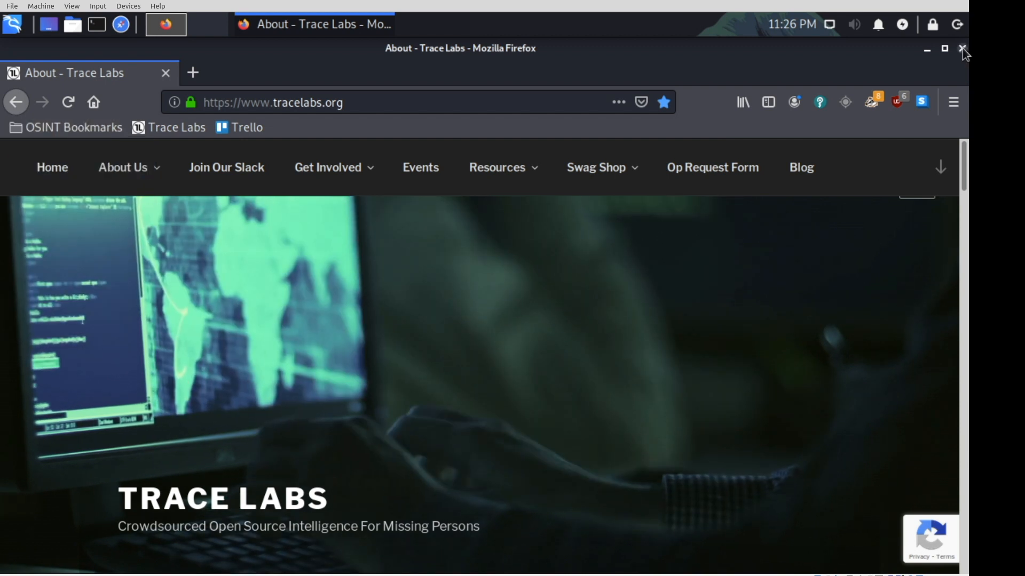
left_click(961, 47)
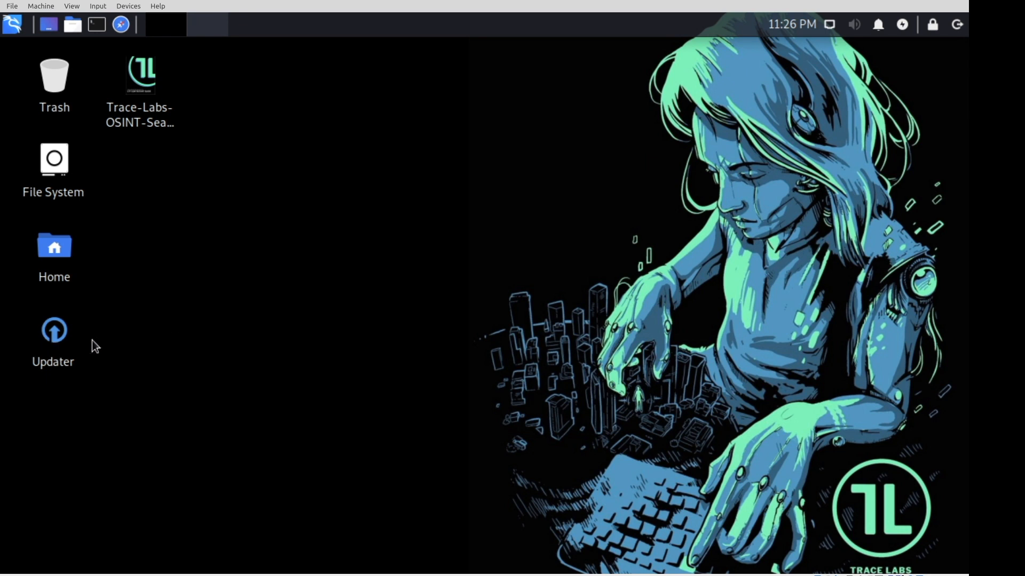
mouse_move(132, 347)
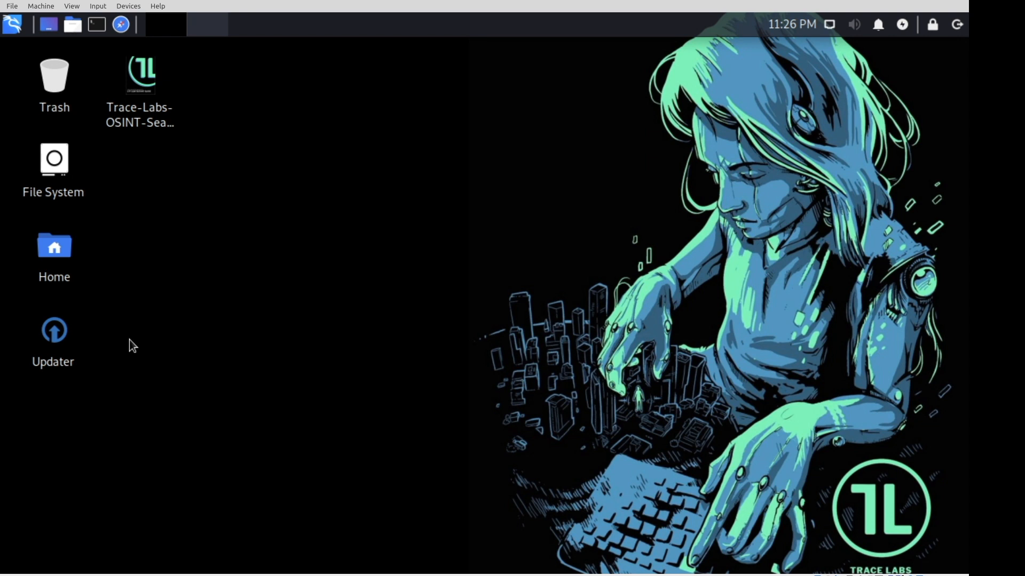
mouse_move(223, 441)
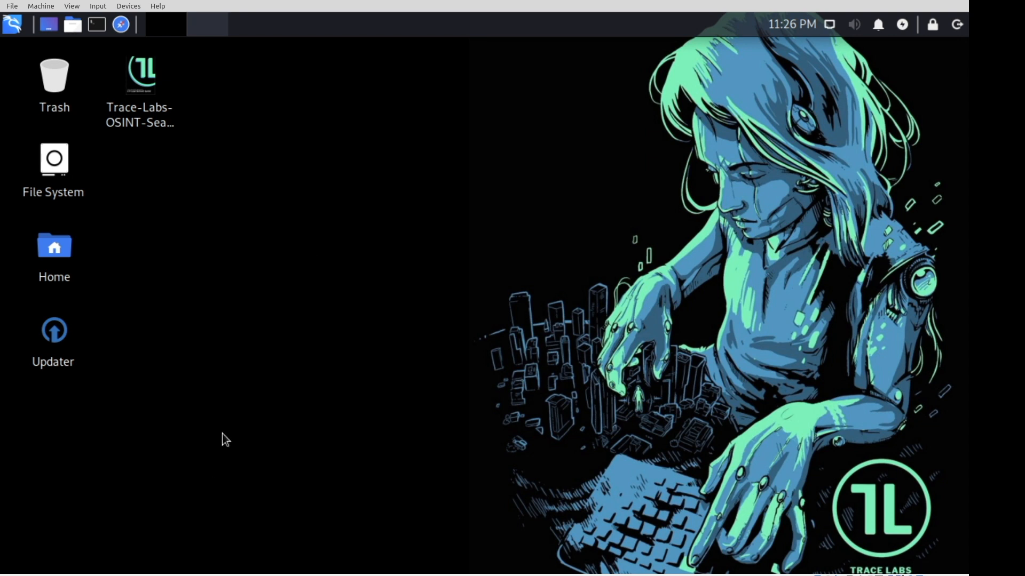
mouse_move(327, 354)
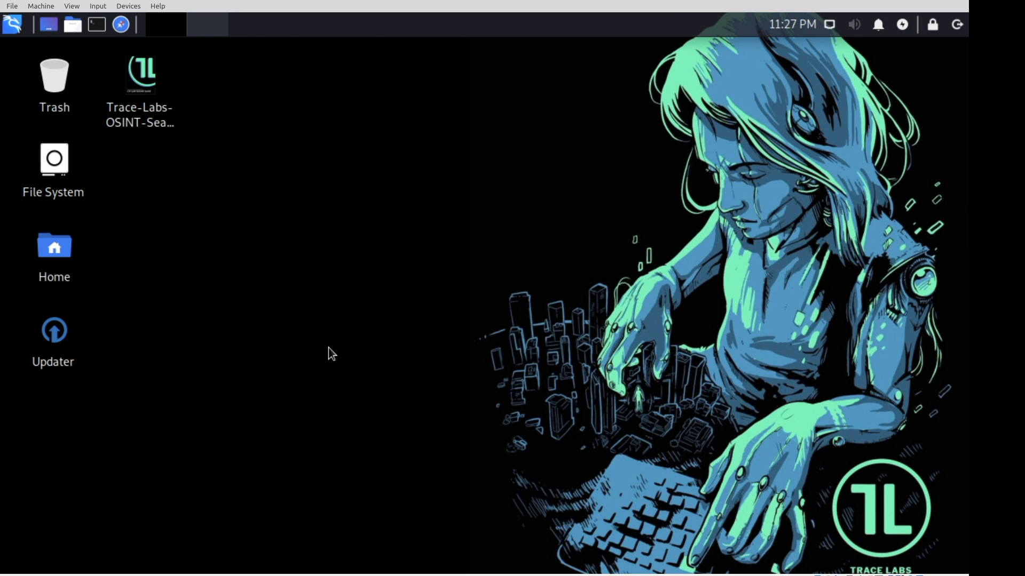
mouse_move(466, 317)
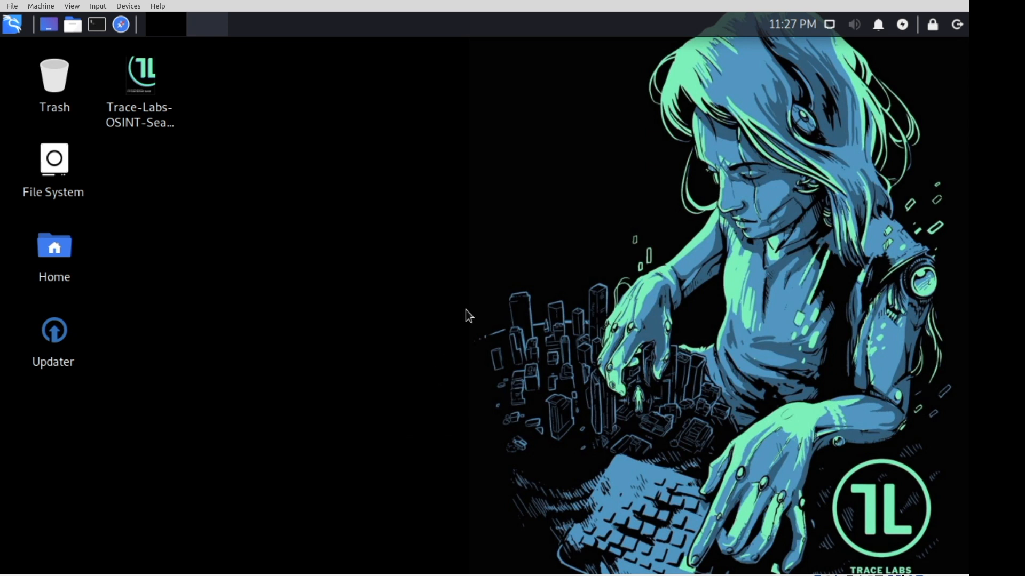
mouse_move(627, 4)
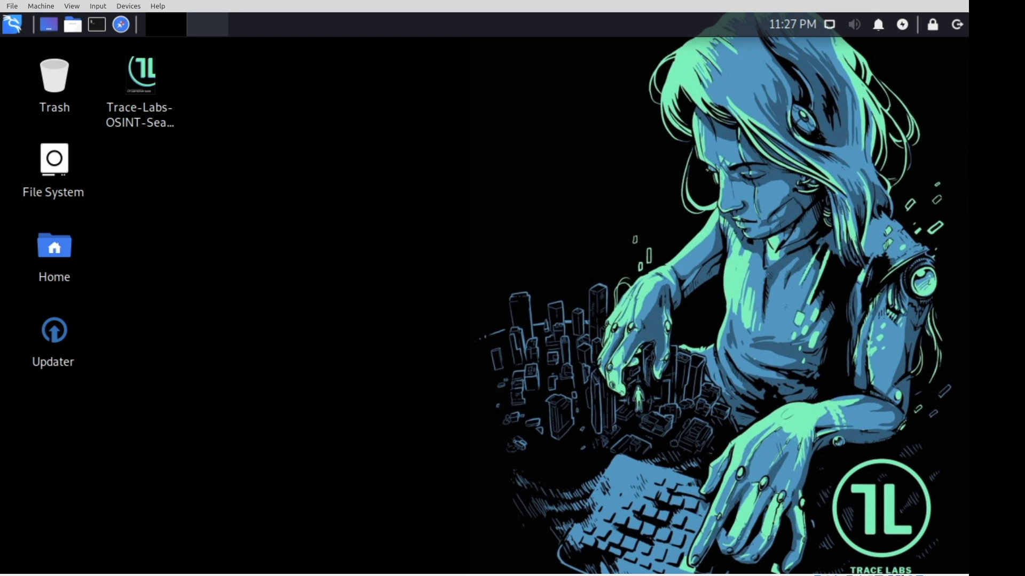
mouse_move(864, 286)
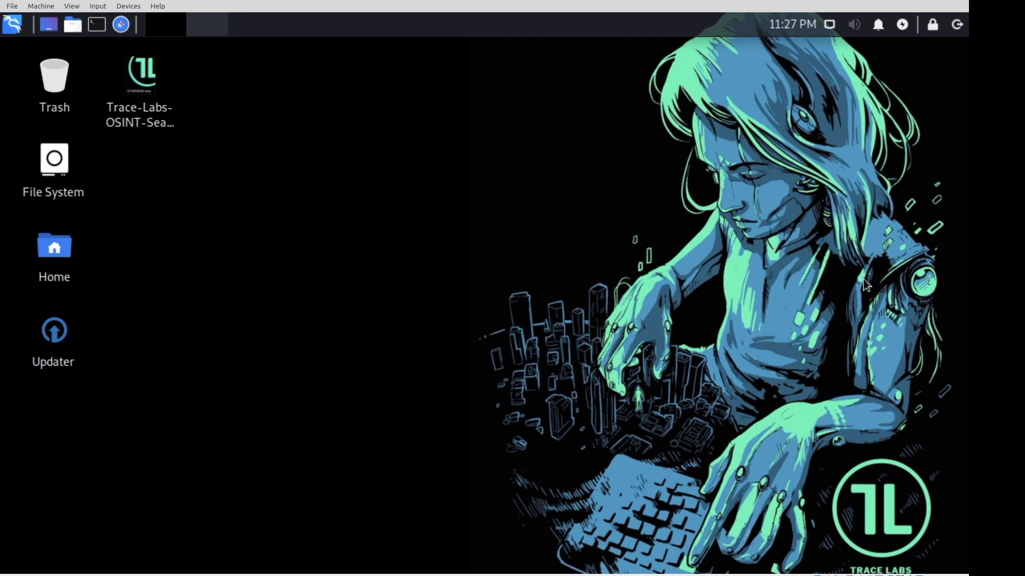
mouse_move(847, 278)
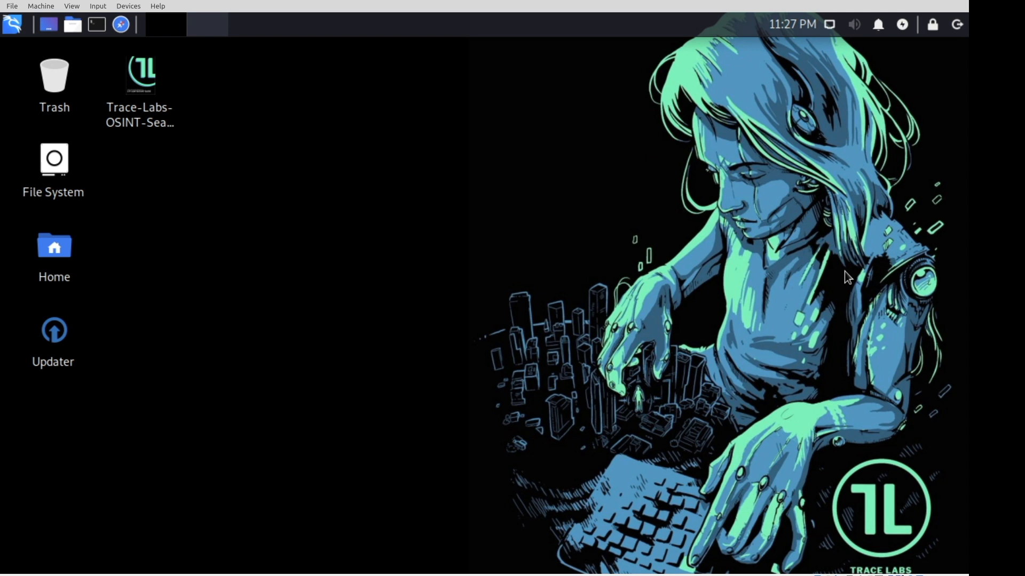
mouse_move(680, 288)
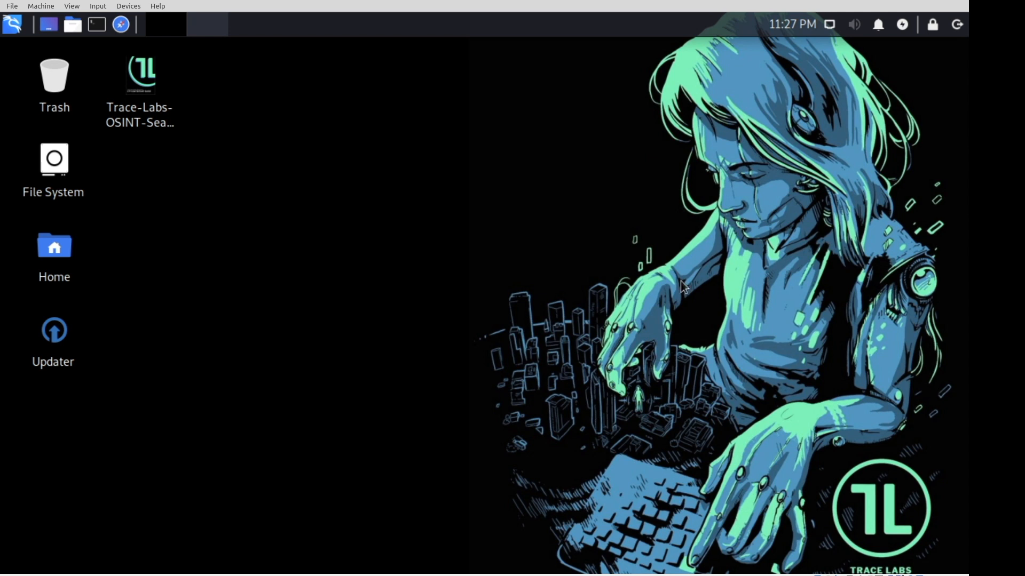
mouse_move(248, 259)
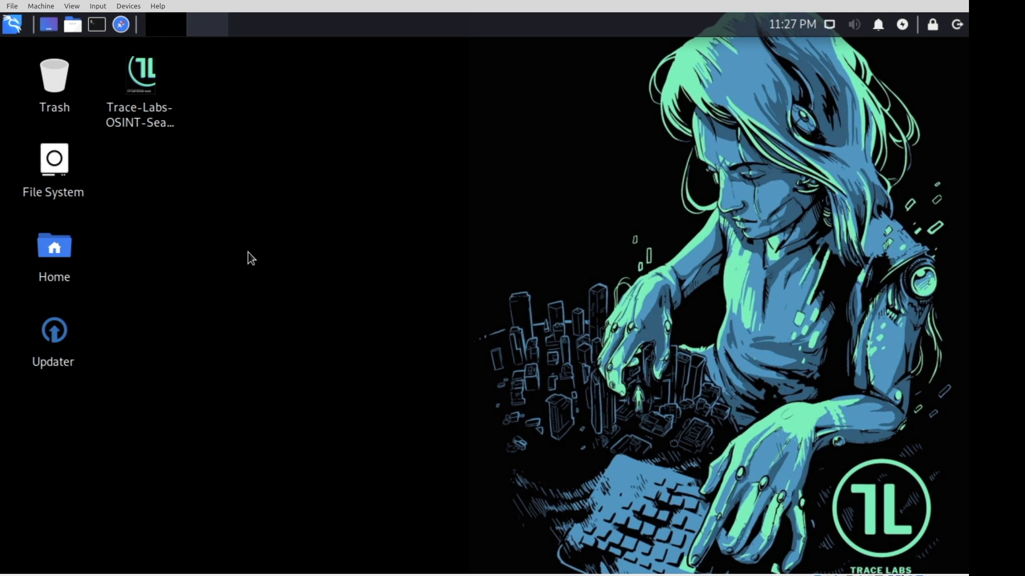
mouse_move(355, 191)
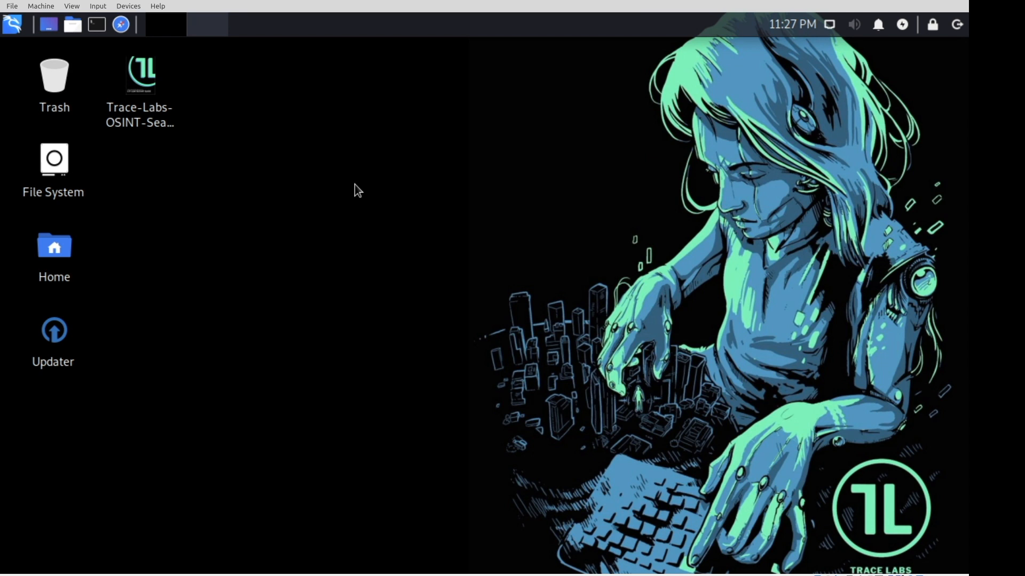
mouse_move(181, 267)
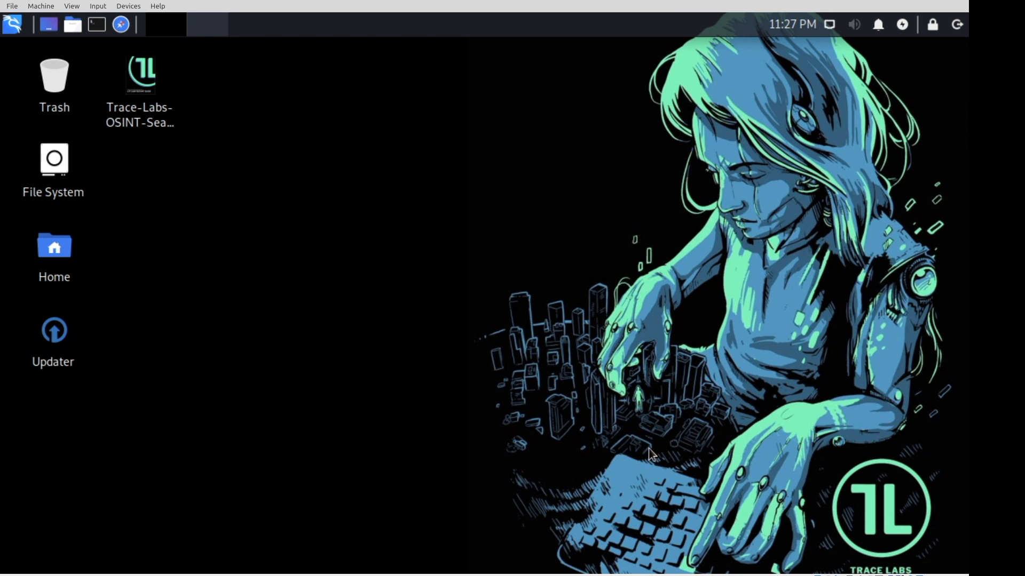
mouse_move(98, 25)
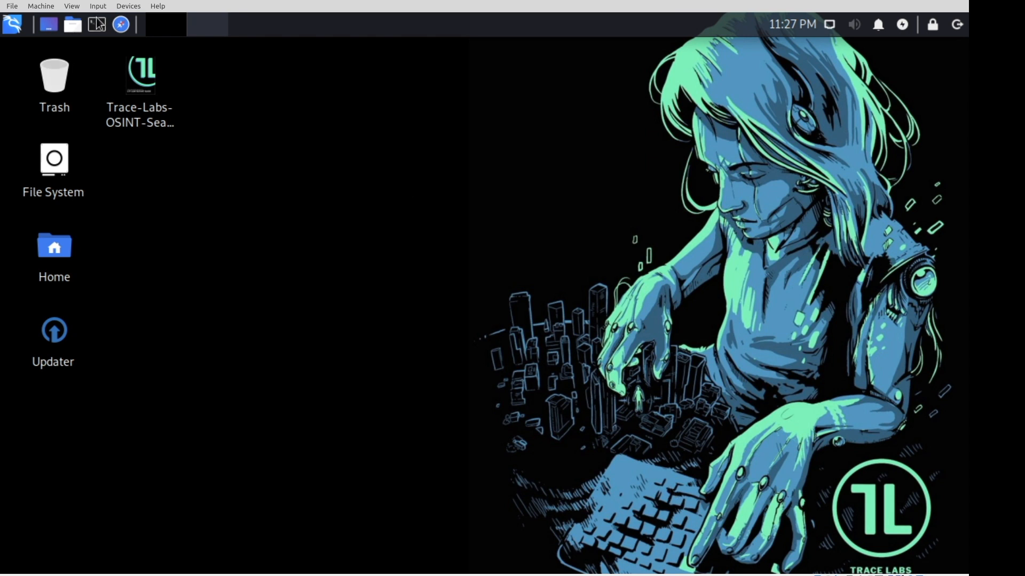
Open a QTerminal window, enter 'sudo apt install' at the prompt, then close it
left_click(99, 25)
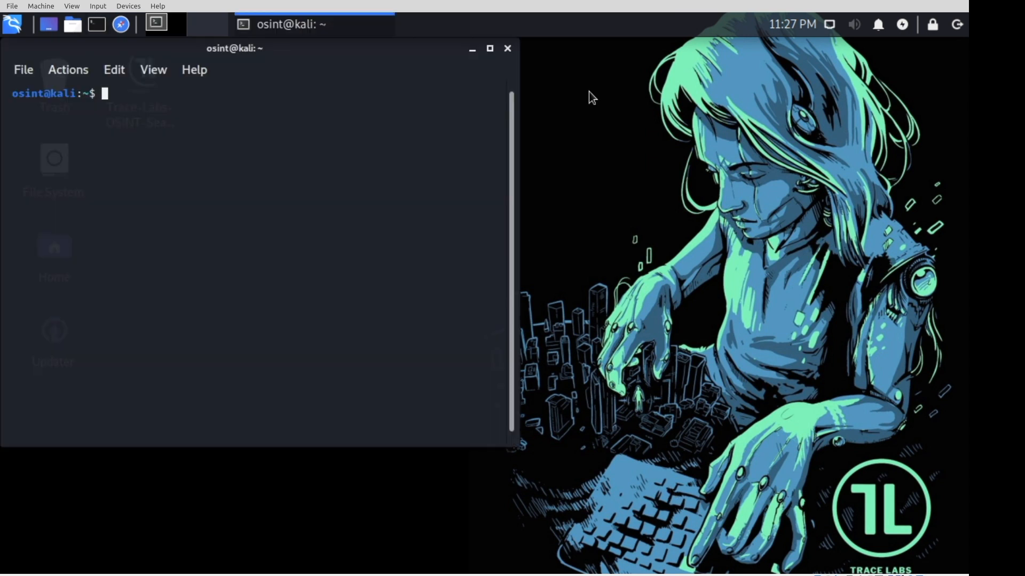
type("sudo apt")
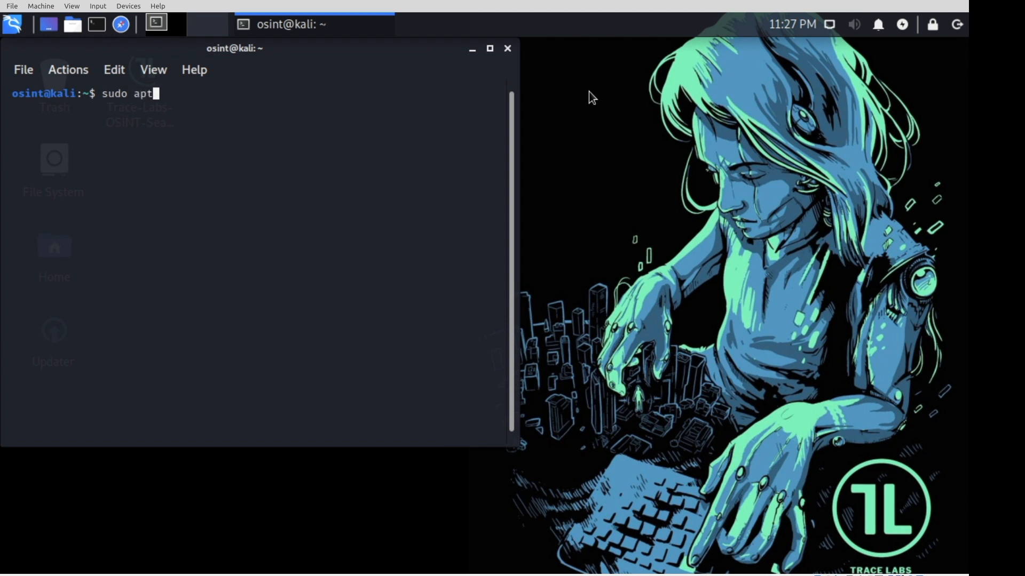
type("install")
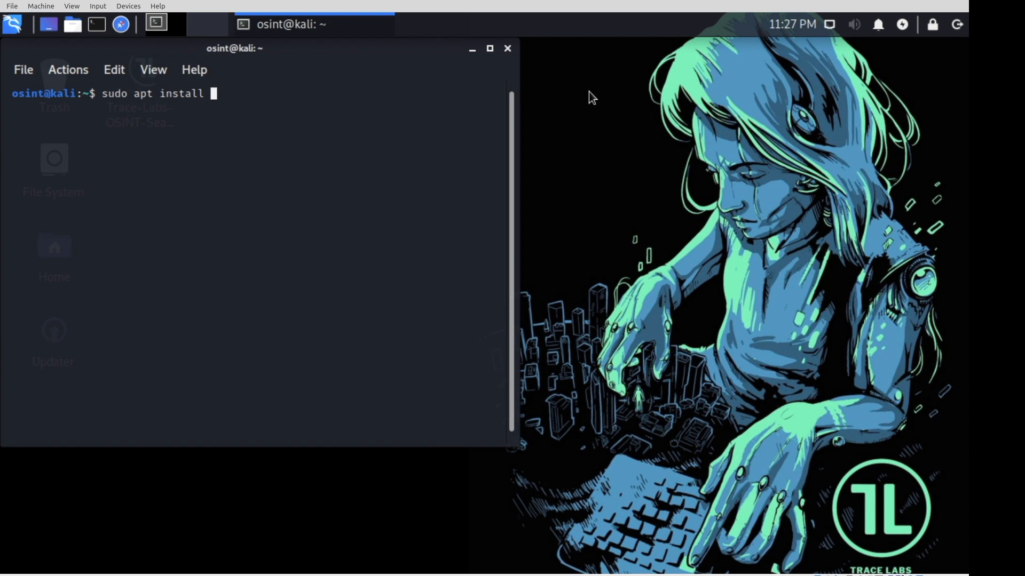
mouse_move(776, 288)
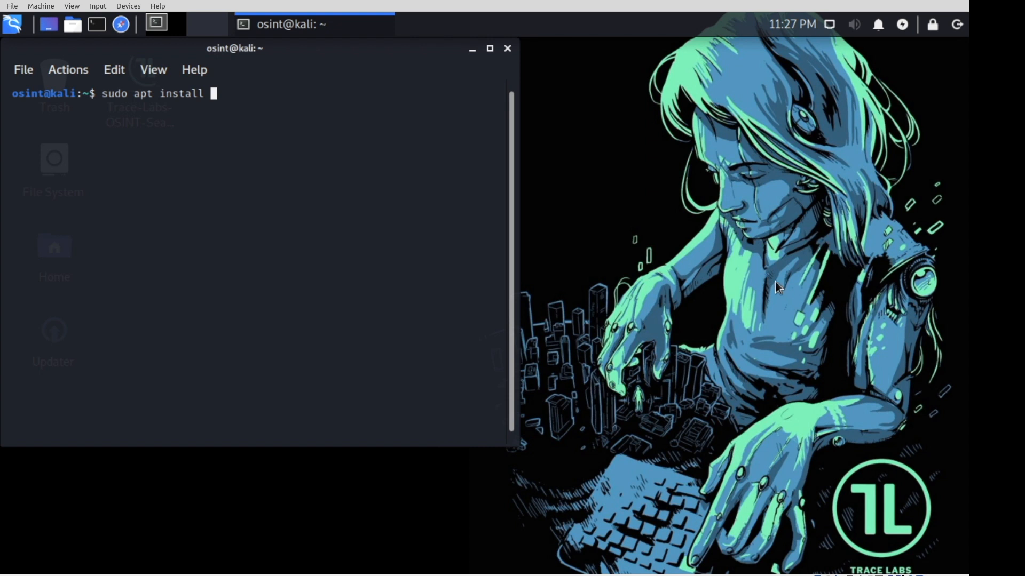
left_click(508, 48)
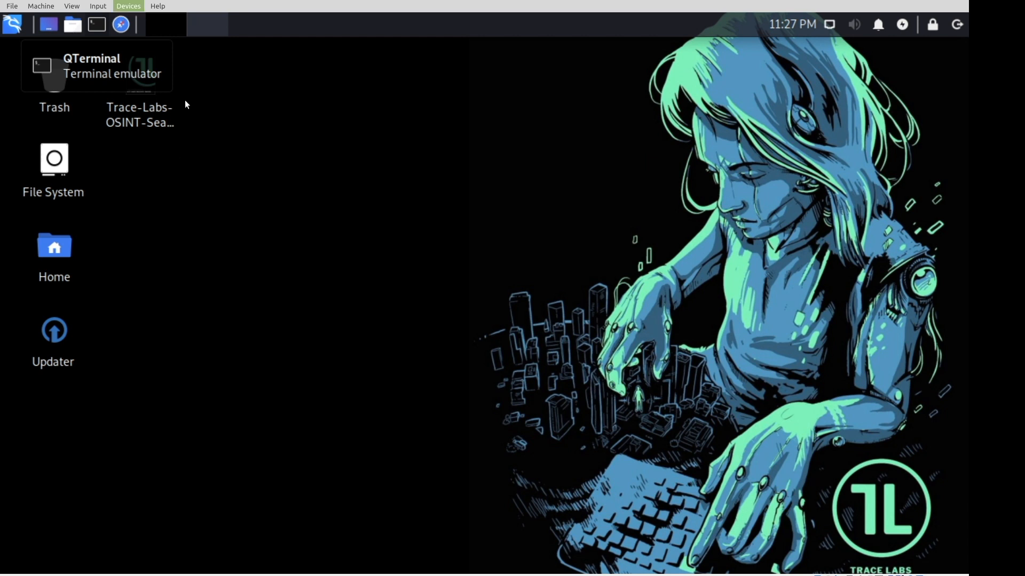
mouse_move(281, 110)
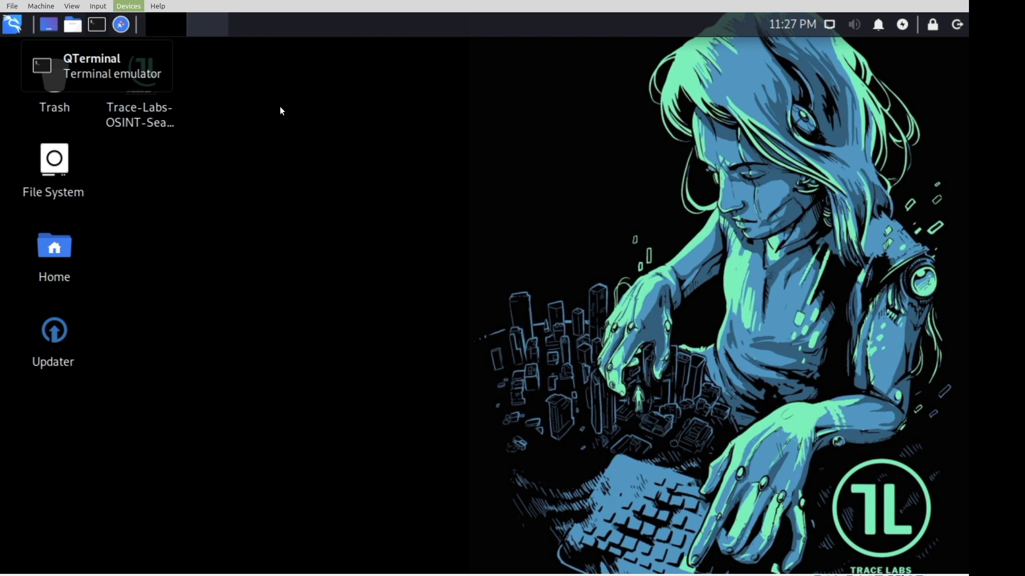
mouse_move(303, 110)
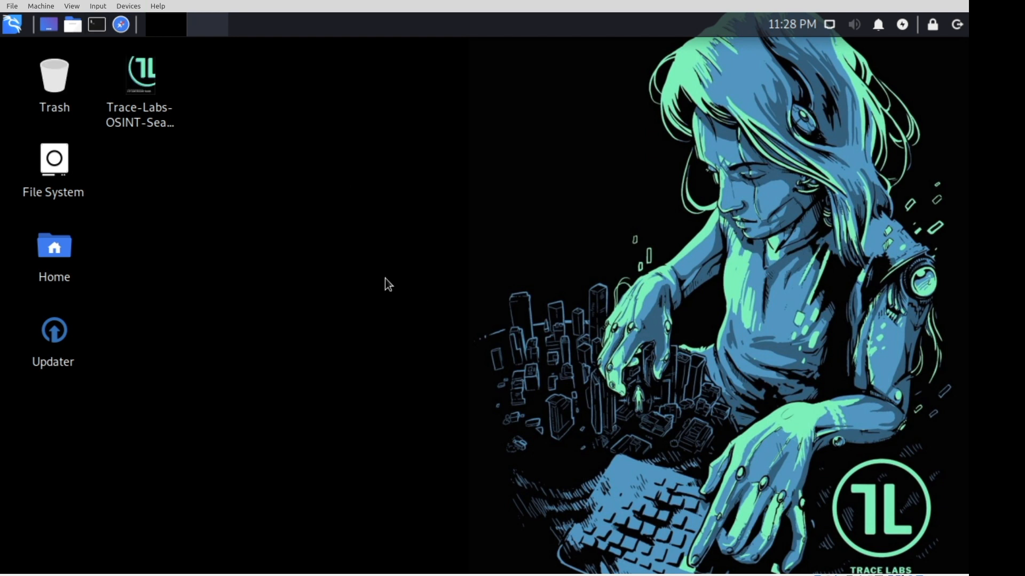
mouse_move(907, 180)
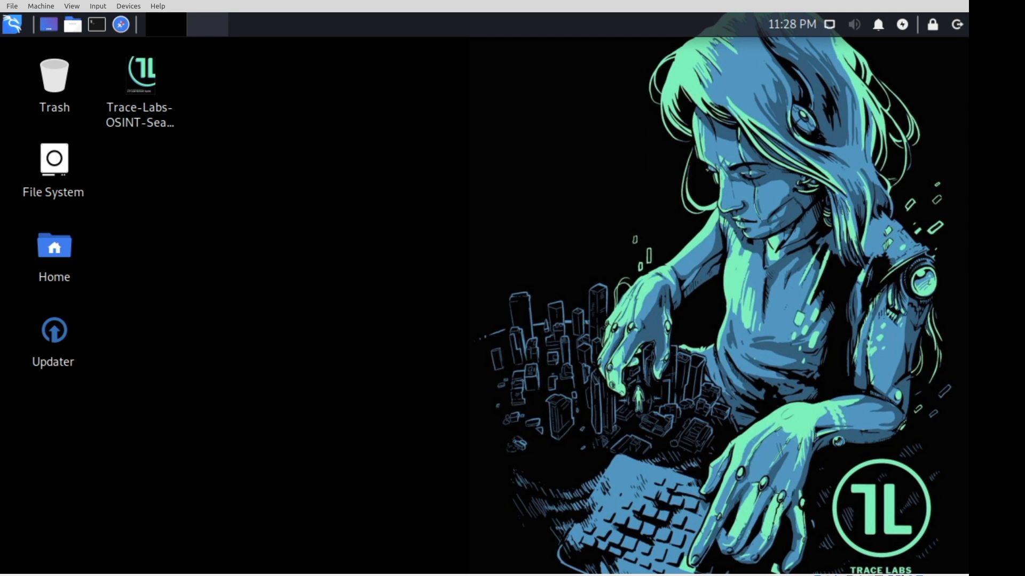
mouse_move(150, 51)
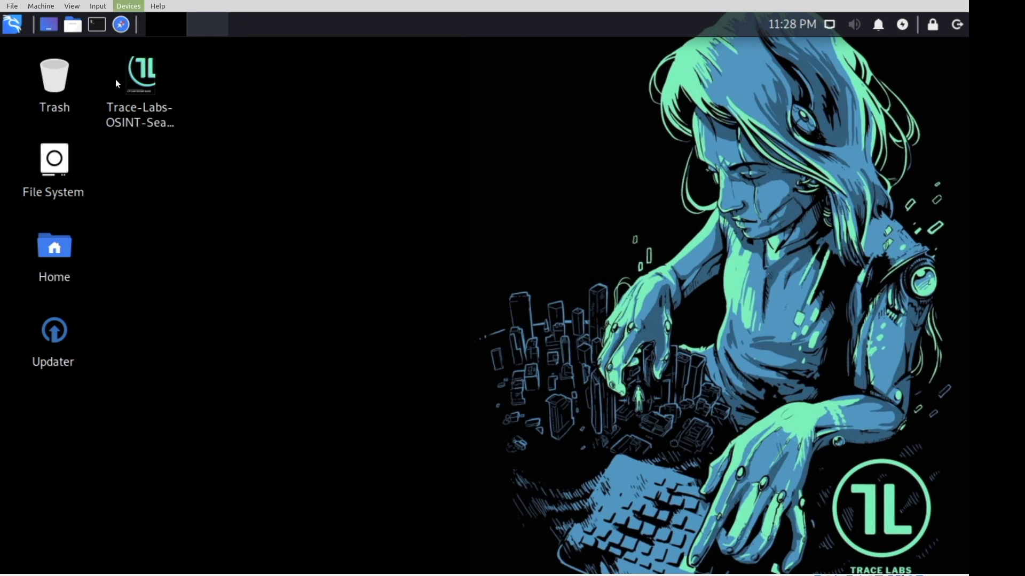
mouse_move(464, 274)
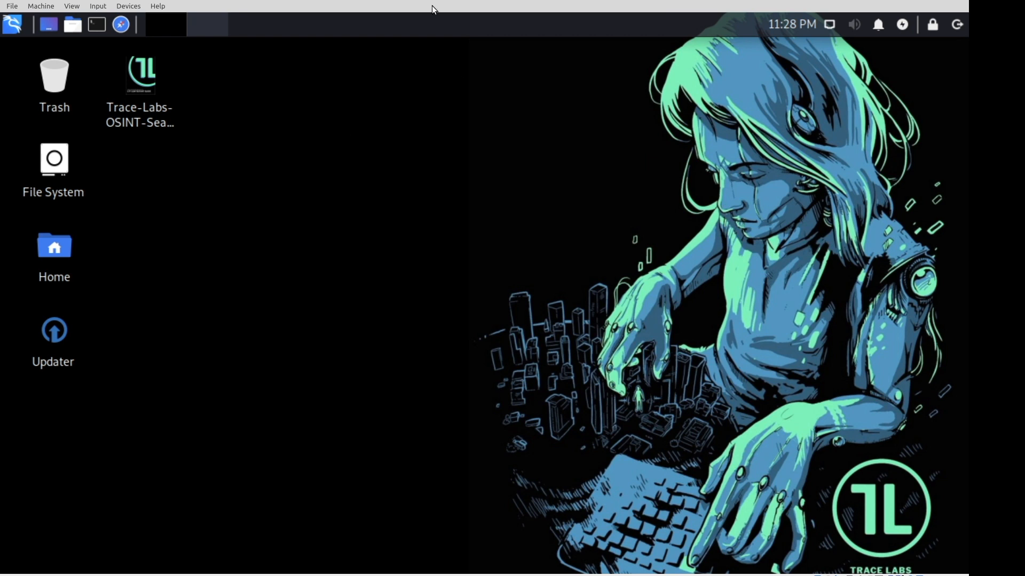
mouse_move(326, 5)
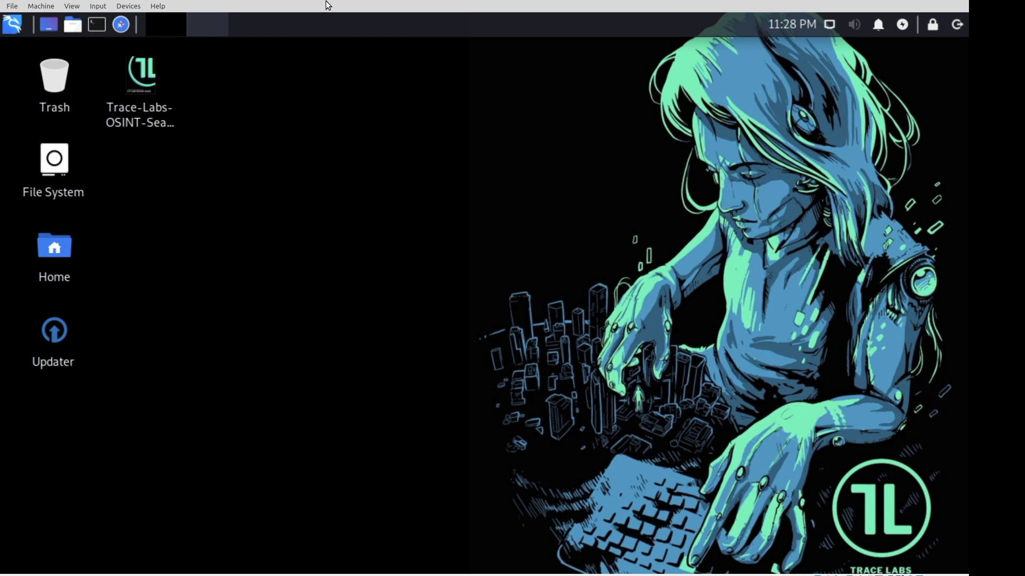
mouse_move(328, 20)
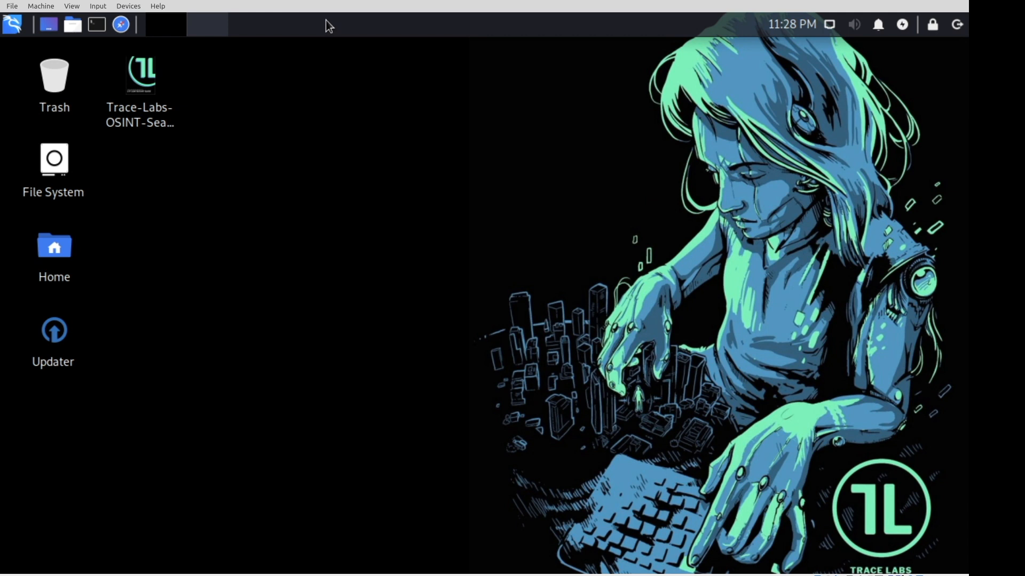
mouse_move(301, 163)
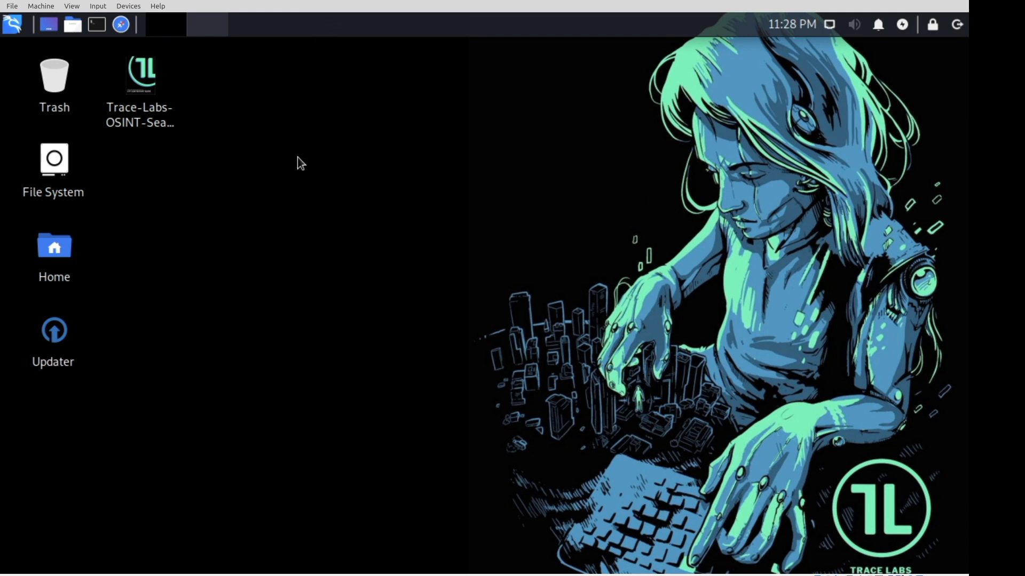
mouse_move(297, 81)
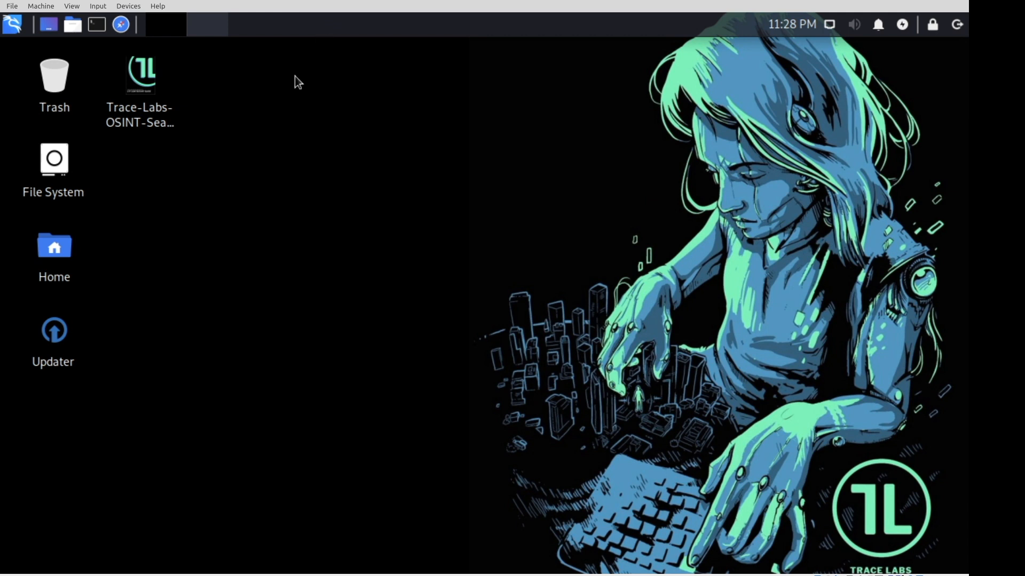
mouse_move(289, 254)
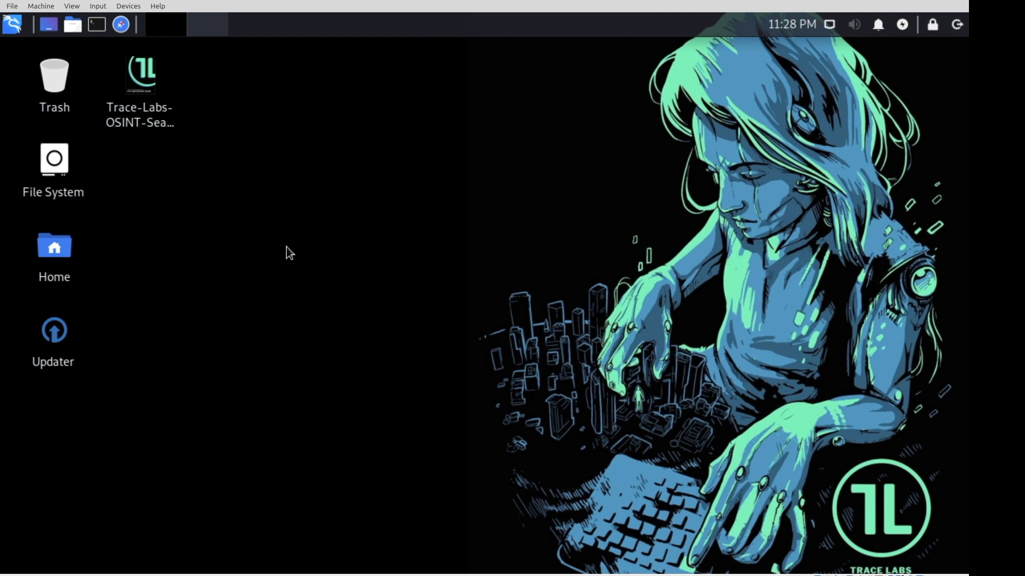